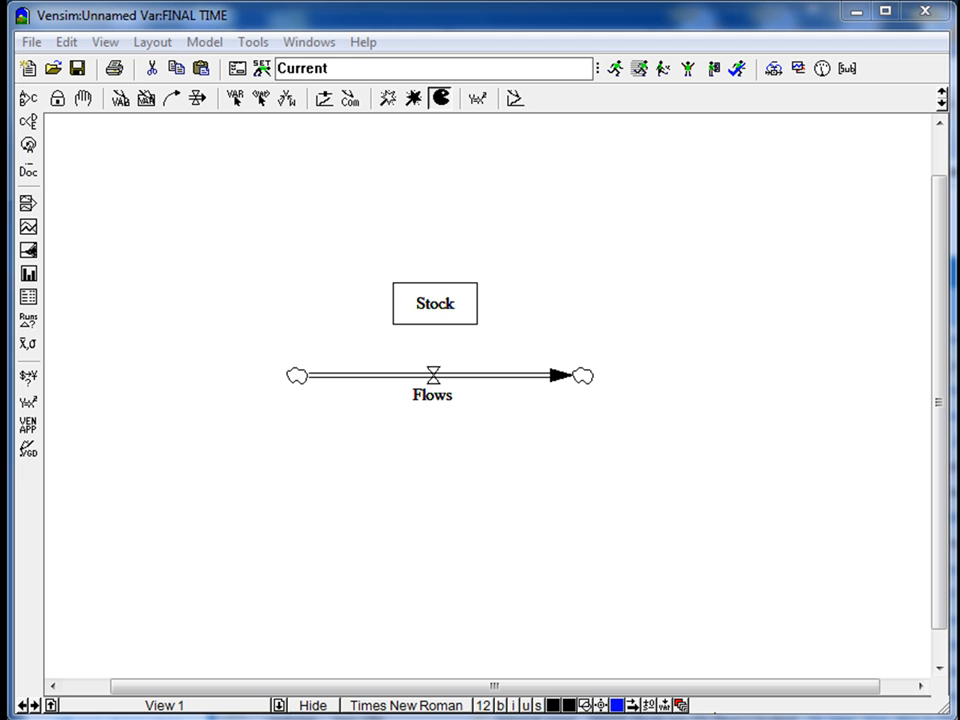
mouse_move(572, 438)
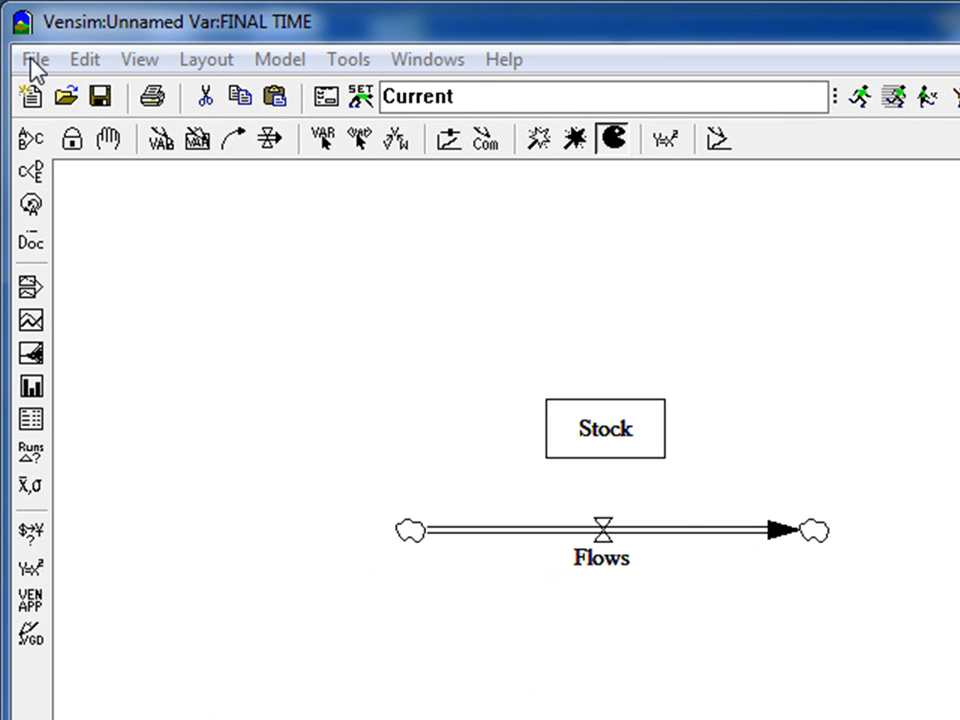
Step: Create a new model via File > New Model, accepting the default 0 to 100 month time bounds
left_click(36, 60)
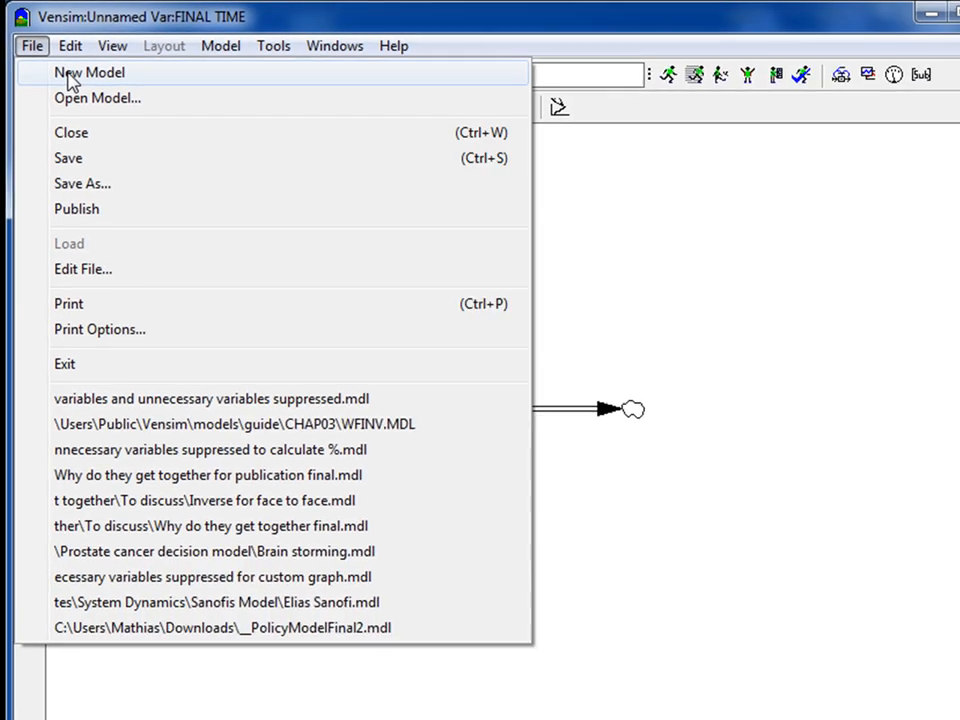
left_click(88, 72)
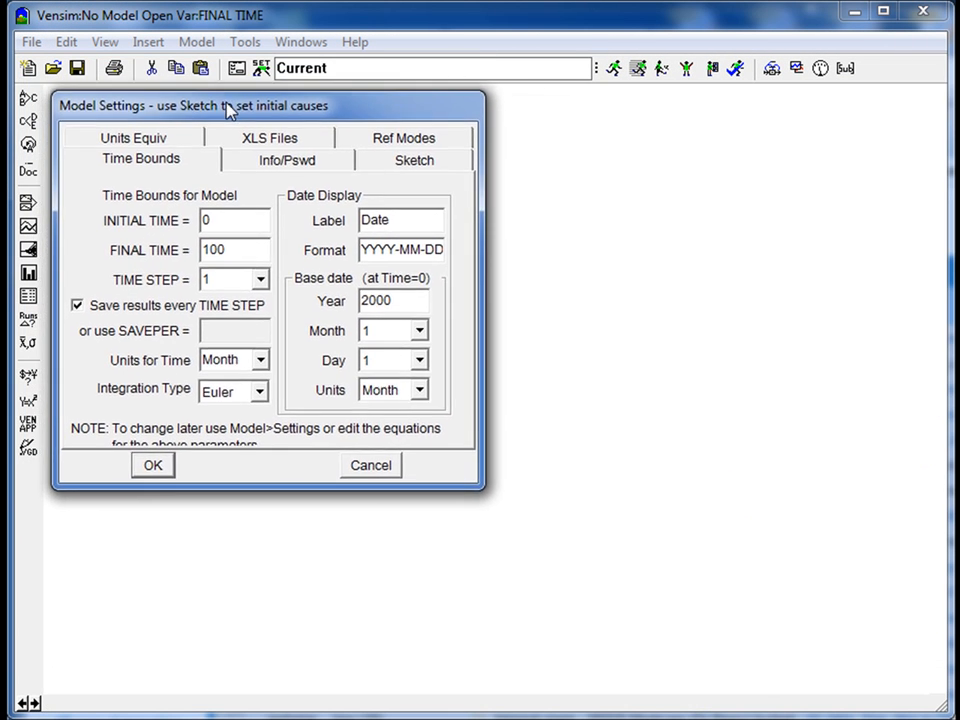
mouse_move(300, 272)
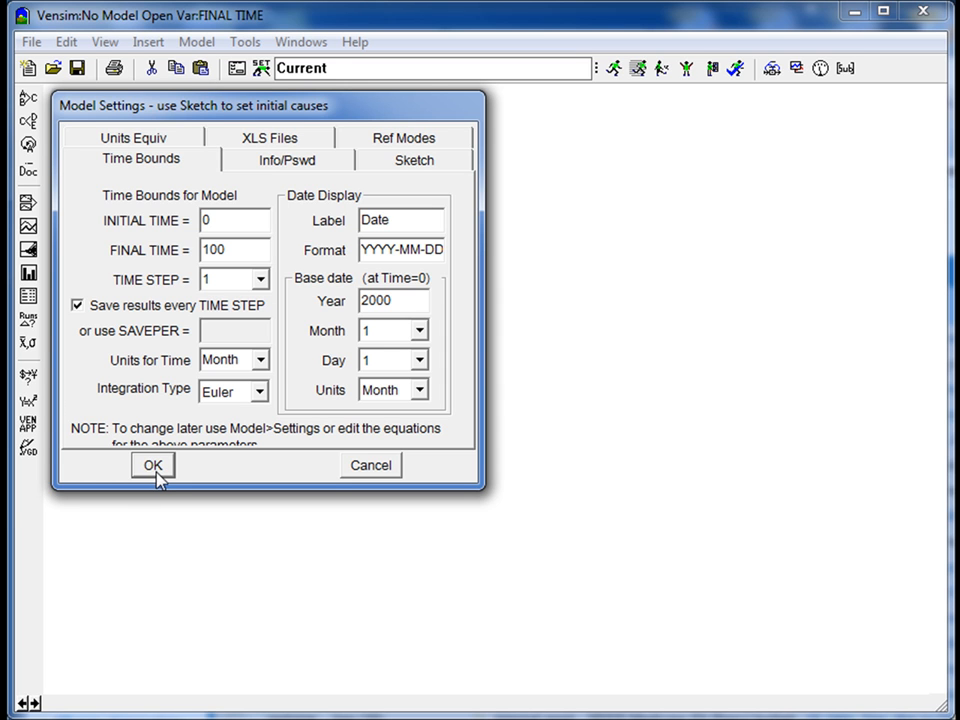
left_click(152, 464)
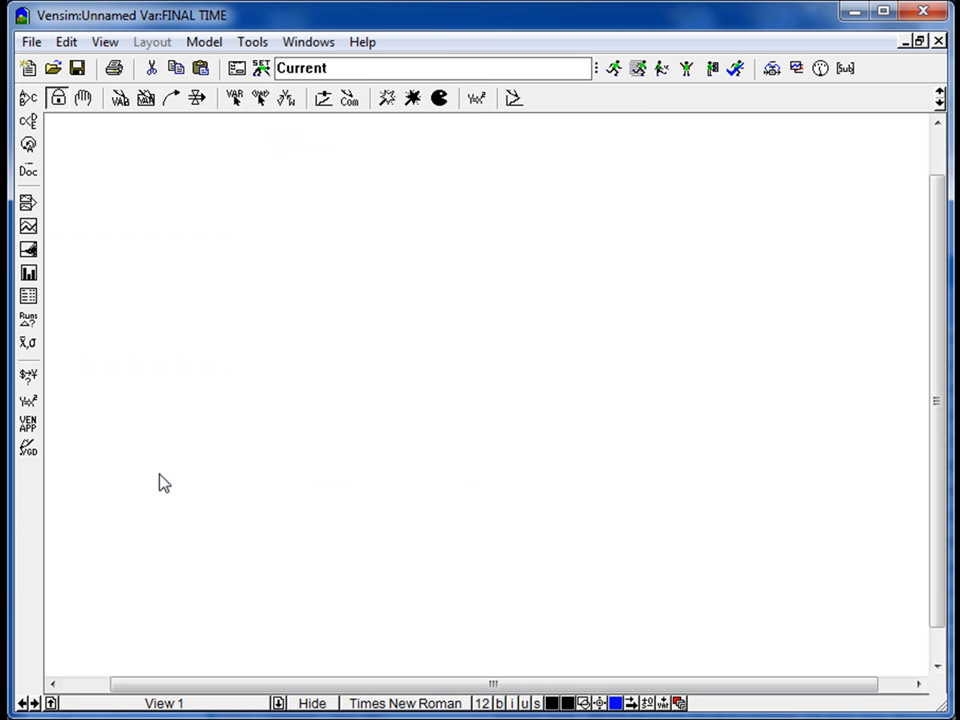
mouse_move(336, 442)
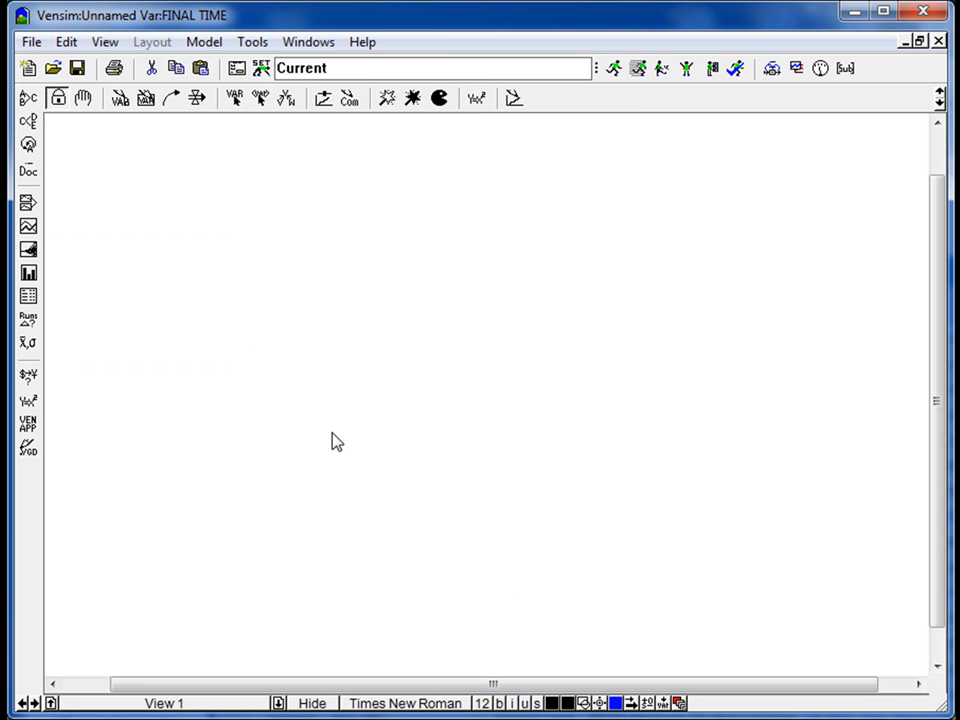
mouse_move(70, 128)
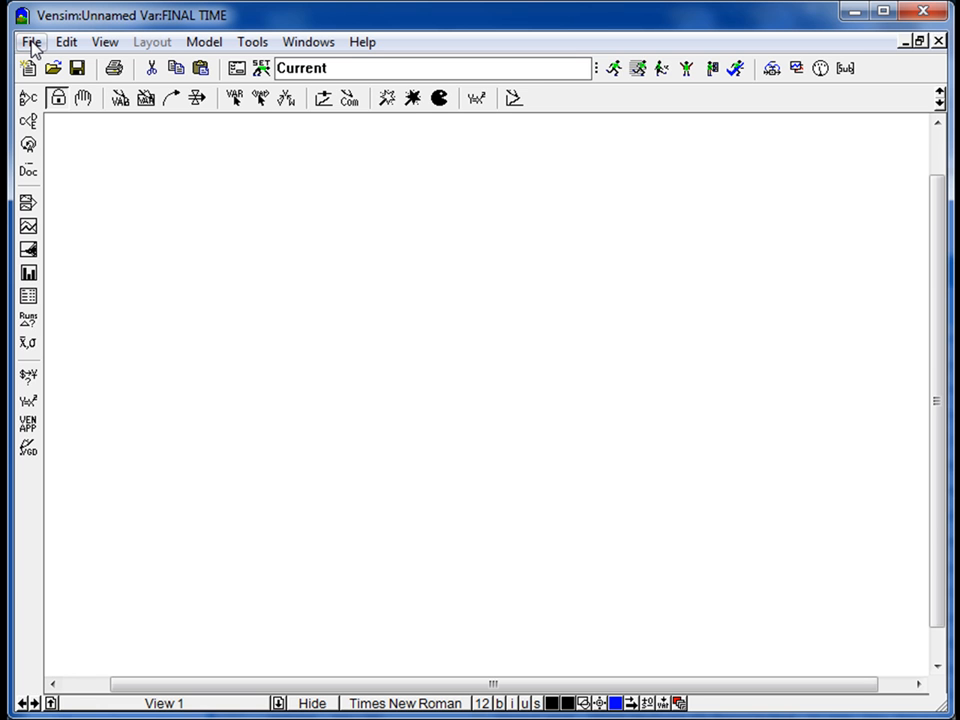
Step: Select the Box Variable (Level) tool to prepare for placing stocks
left_click(32, 40)
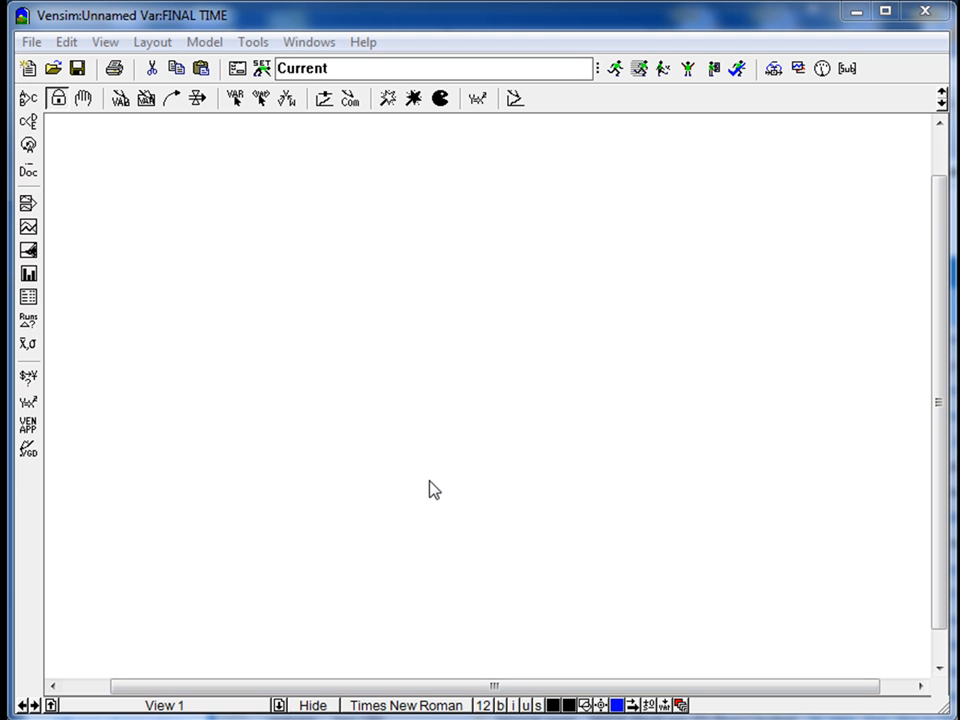
mouse_move(438, 472)
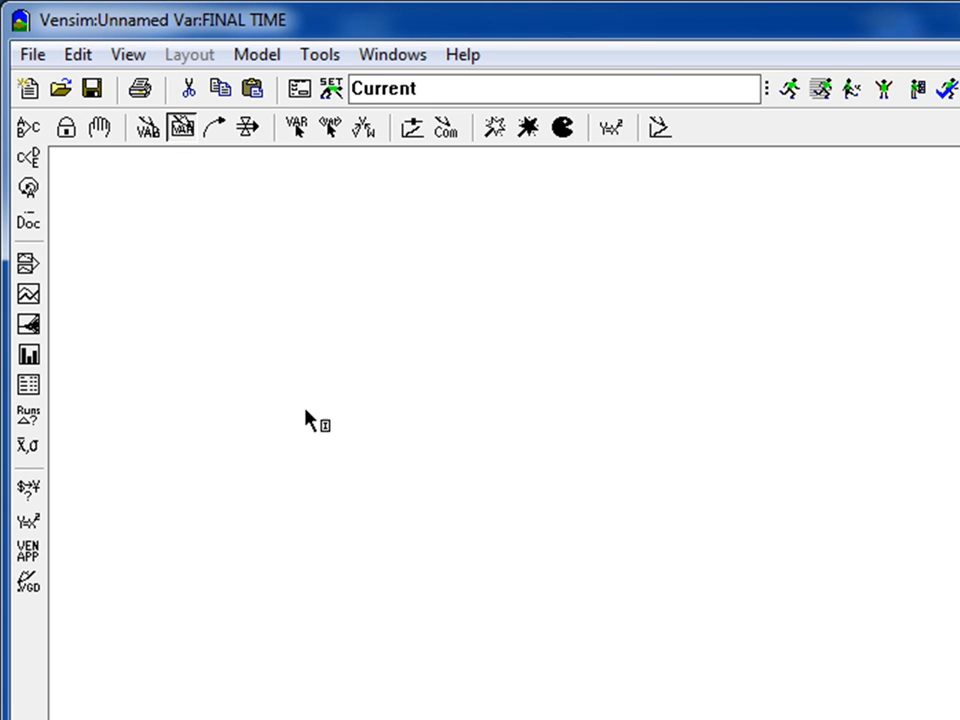
mouse_move(280, 444)
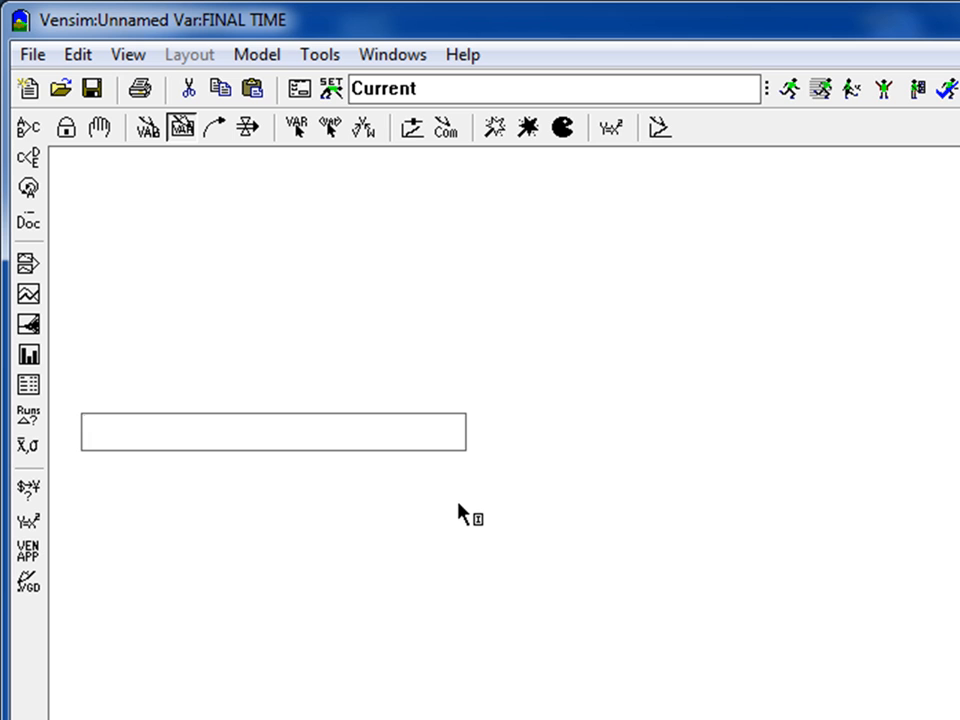
Step: Place the Potential customers stock and a Customers stock to its right
type("Potential customers")
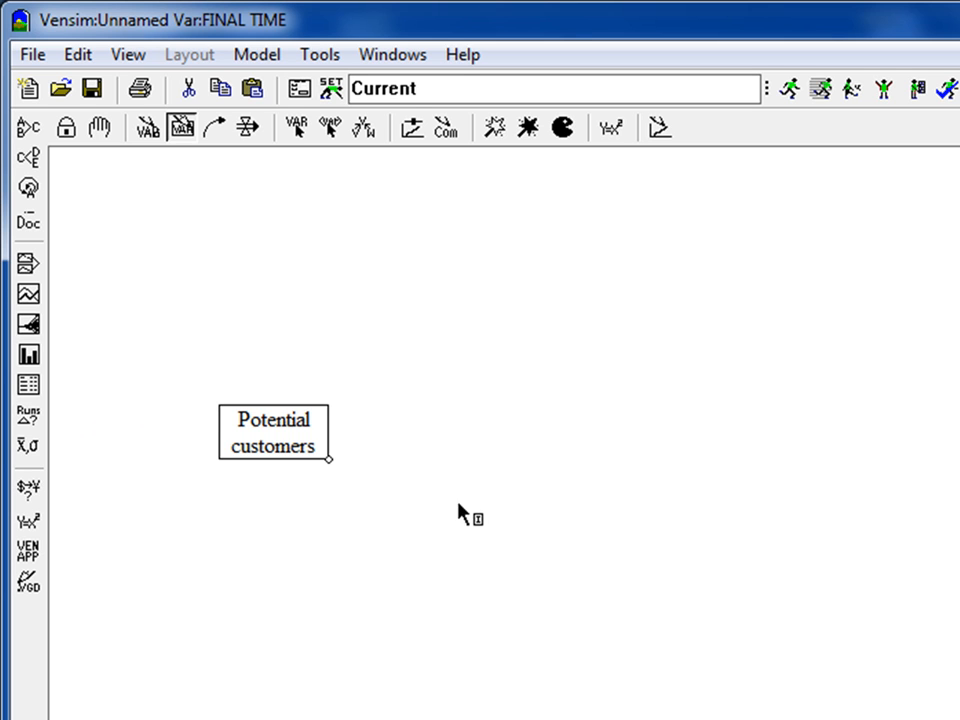
mouse_move(576, 416)
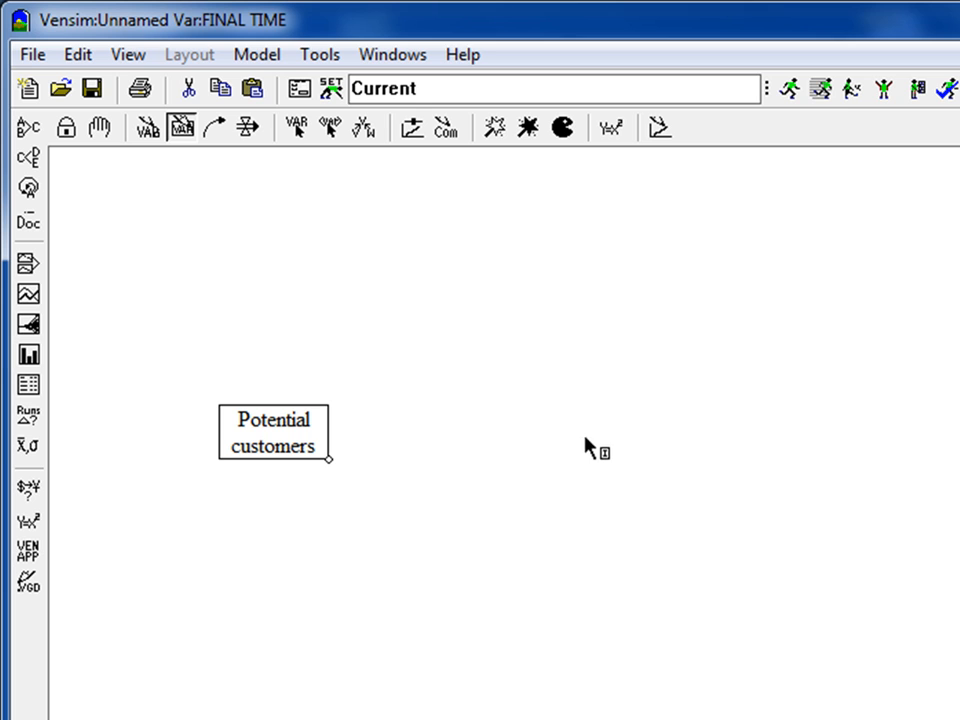
left_click(584, 436)
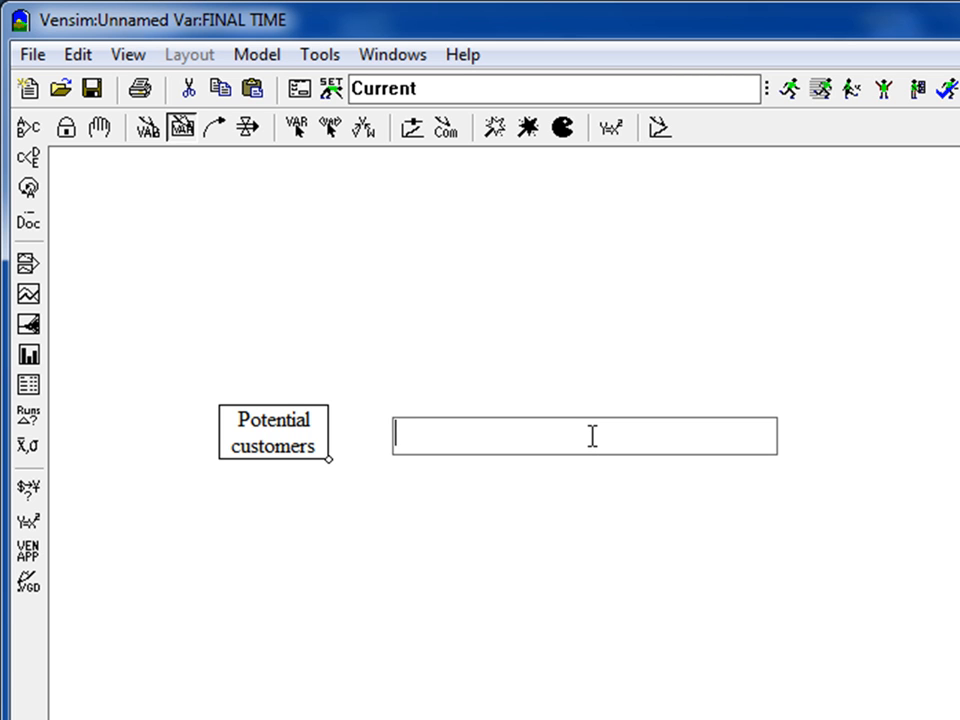
type("Custo")
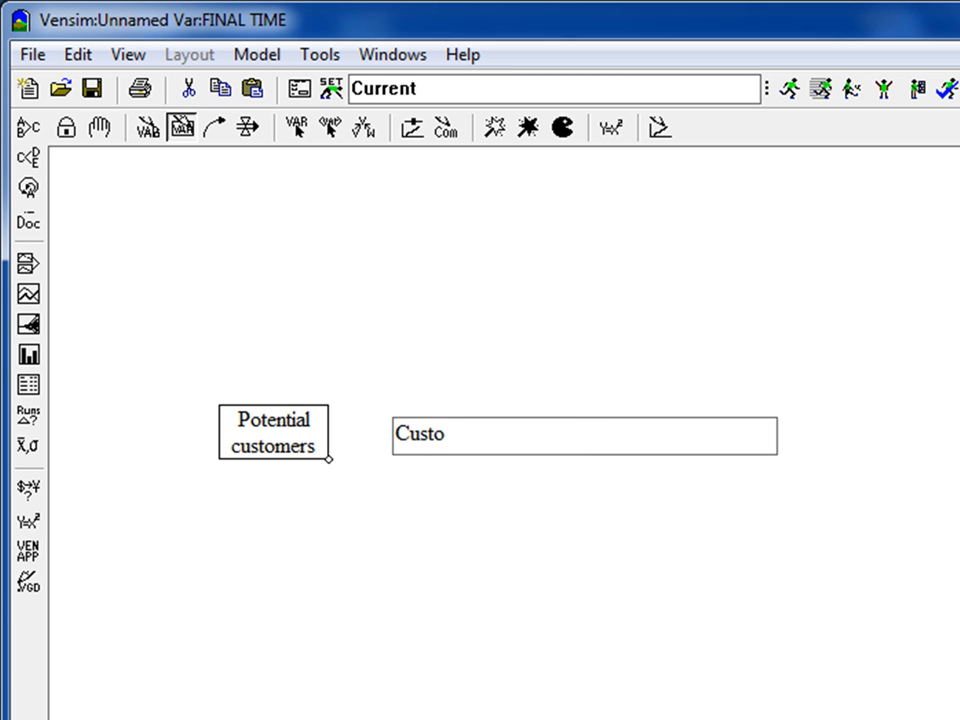
type("meres")
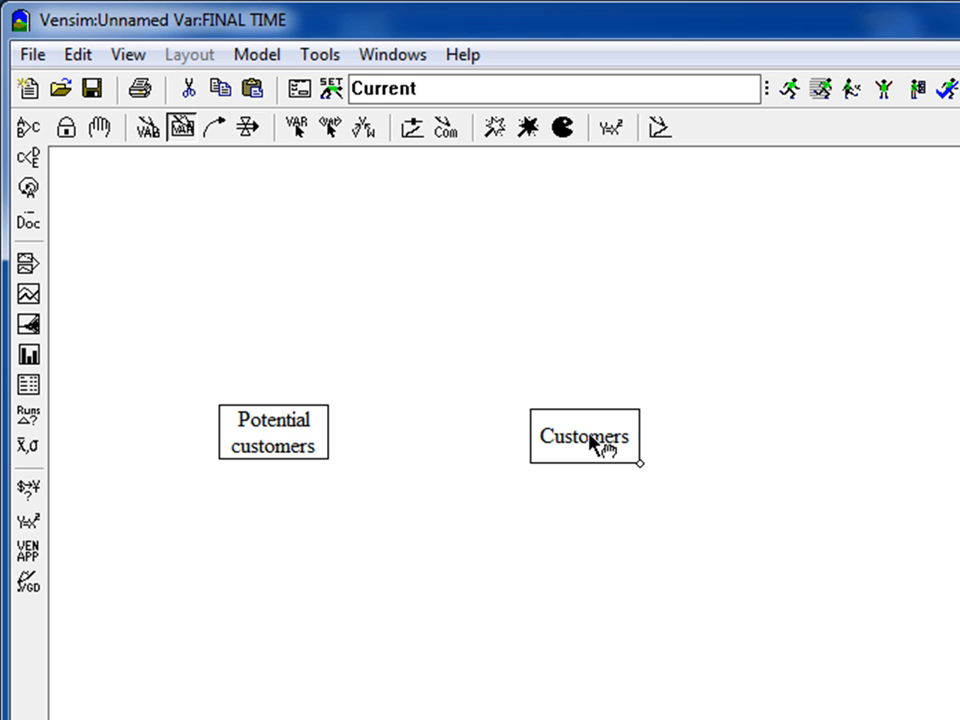
left_click(584, 436)
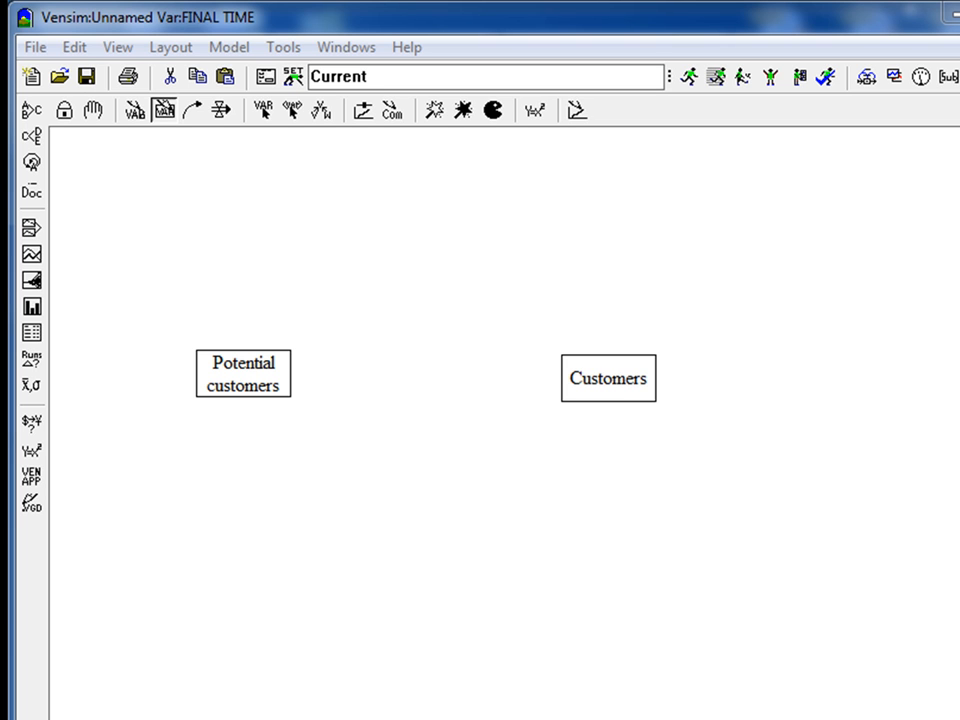
mouse_move(344, 436)
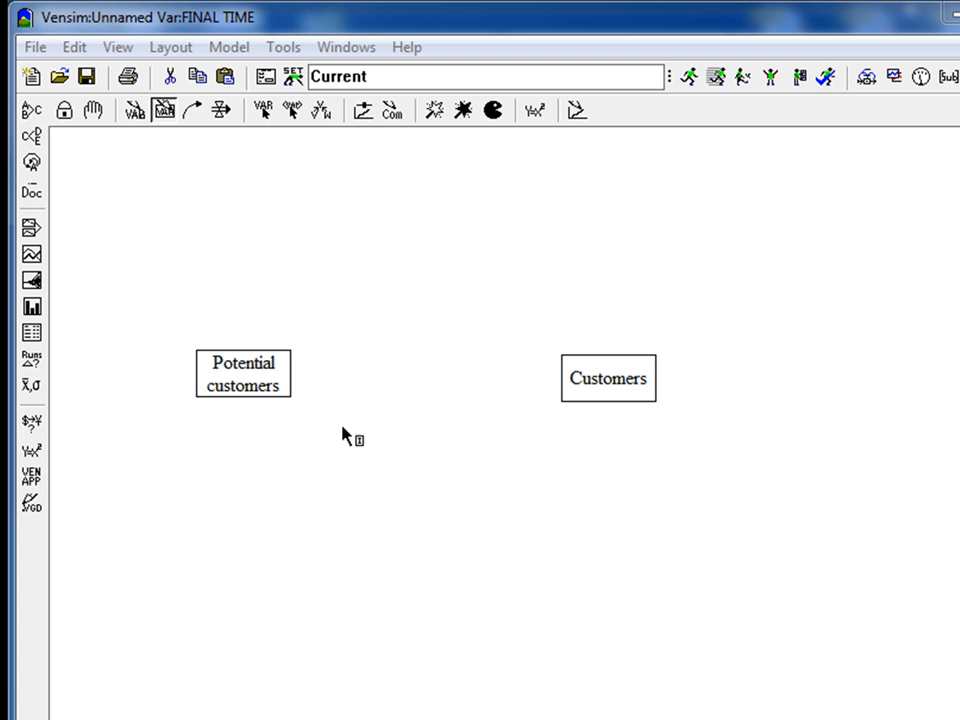
mouse_move(678, 444)
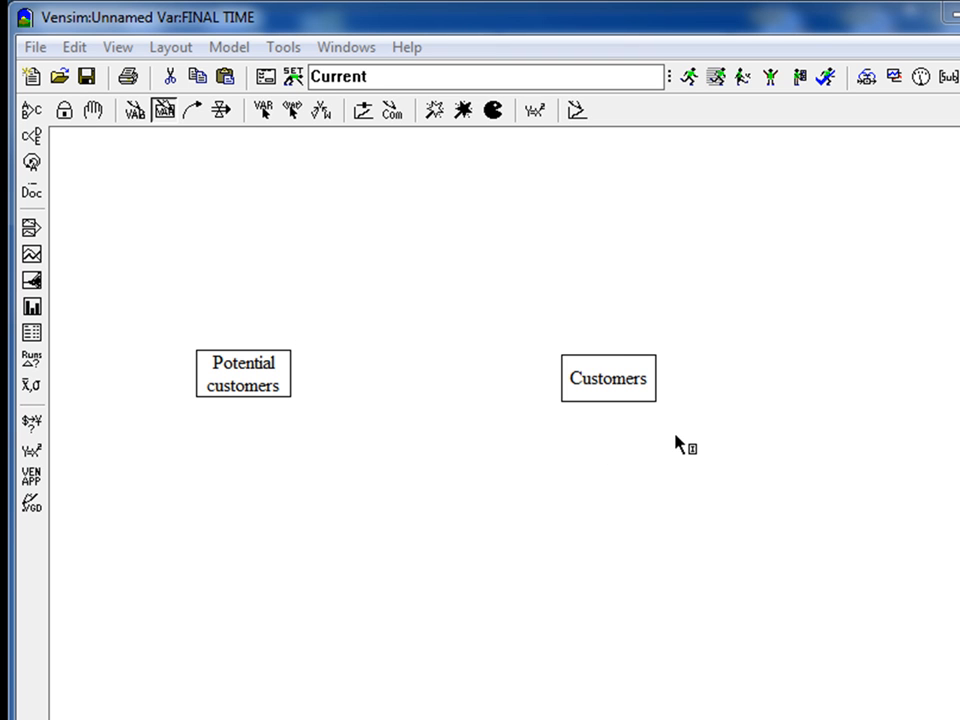
mouse_move(296, 364)
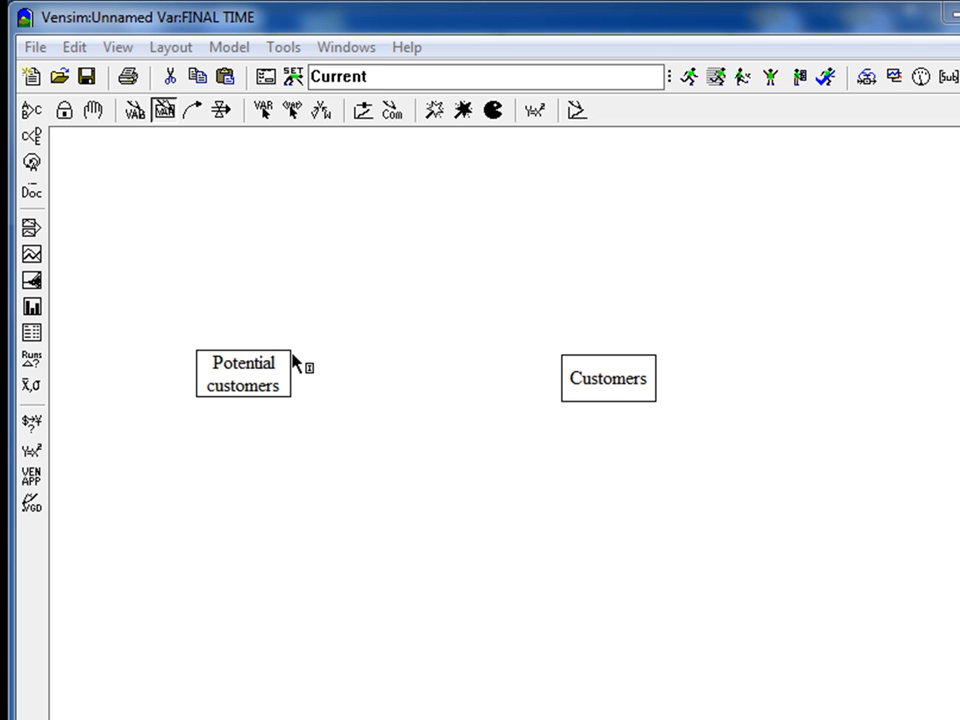
mouse_move(288, 374)
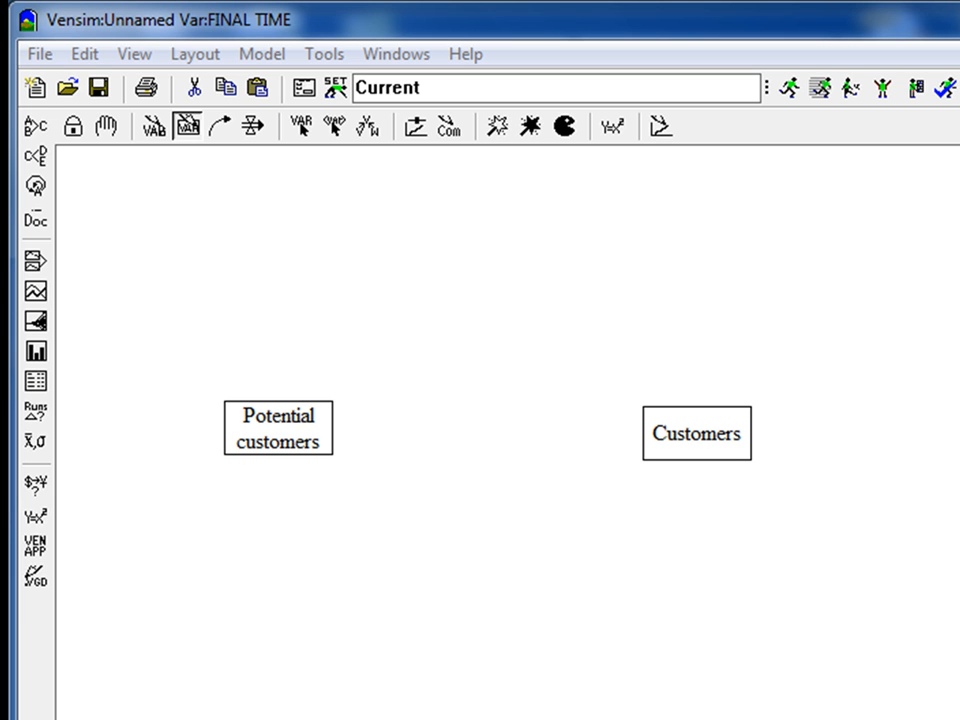
mouse_move(348, 504)
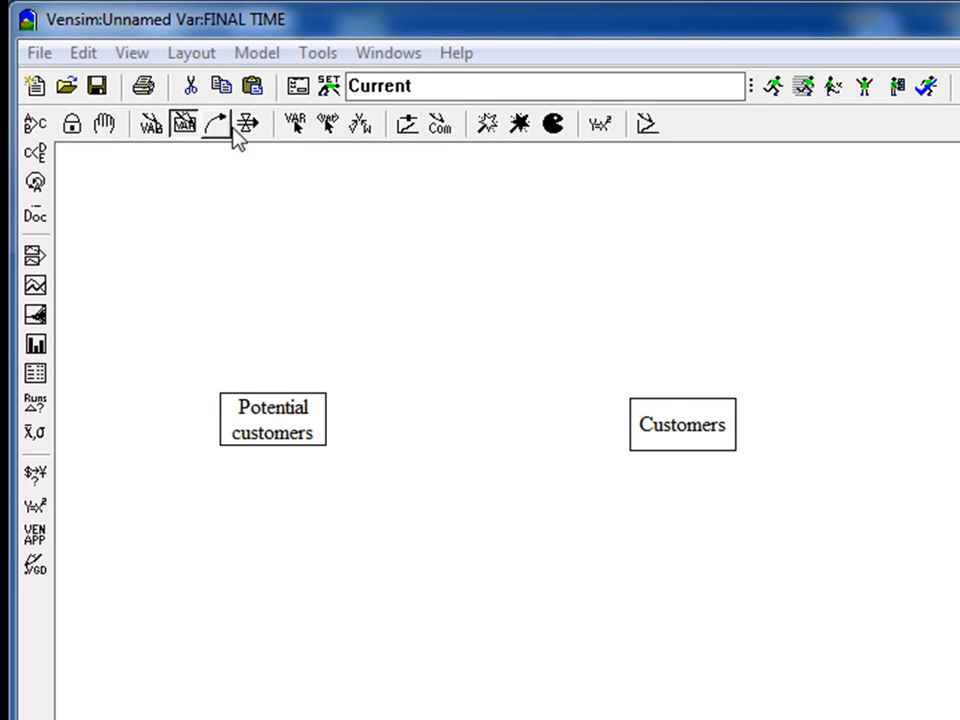
Step: Select the Rate tool to draw the new customers flow between the stocks
left_click(248, 124)
type("new customers")
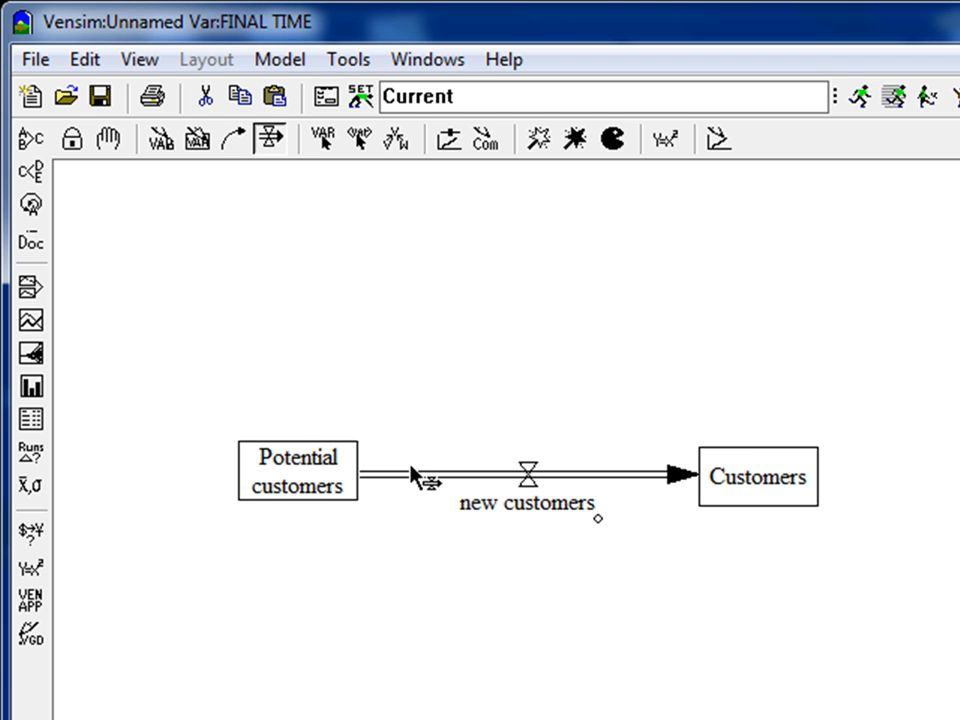
mouse_move(712, 508)
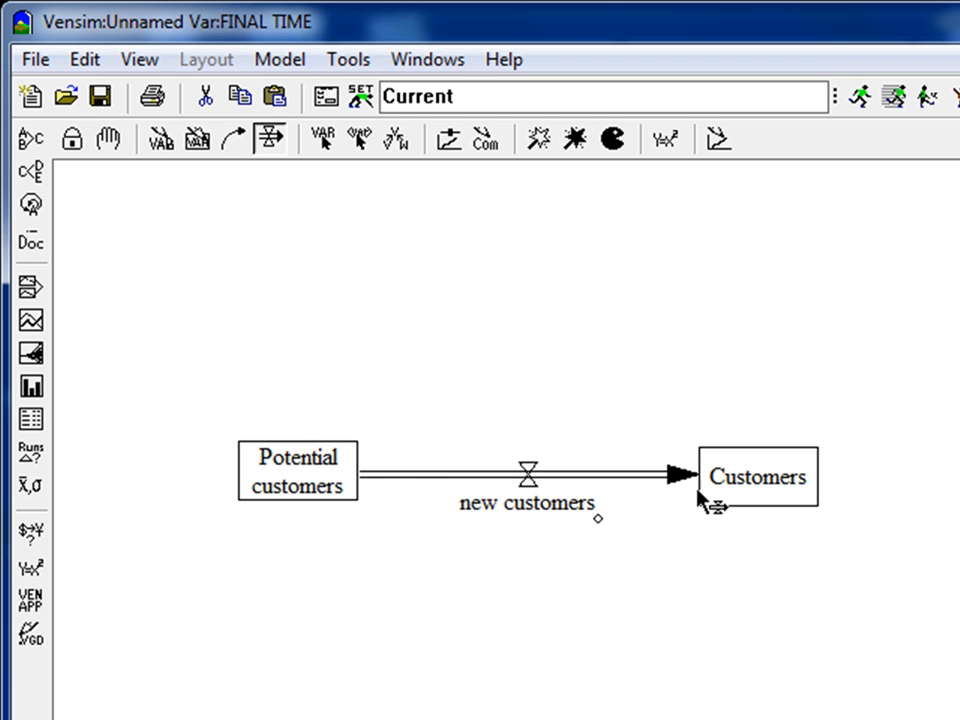
mouse_move(680, 456)
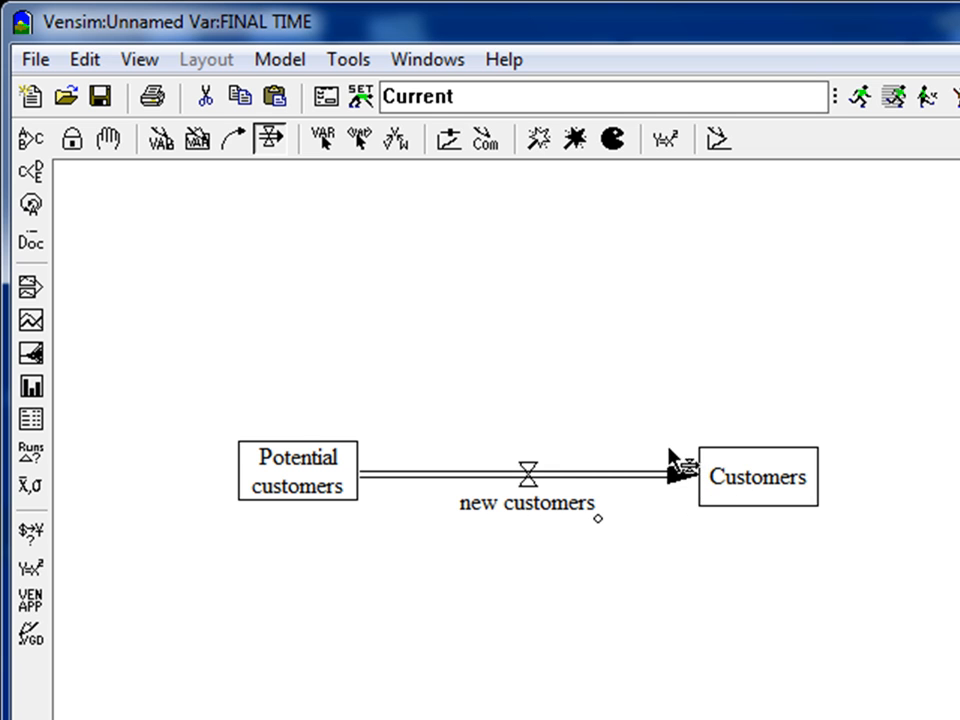
mouse_move(350, 520)
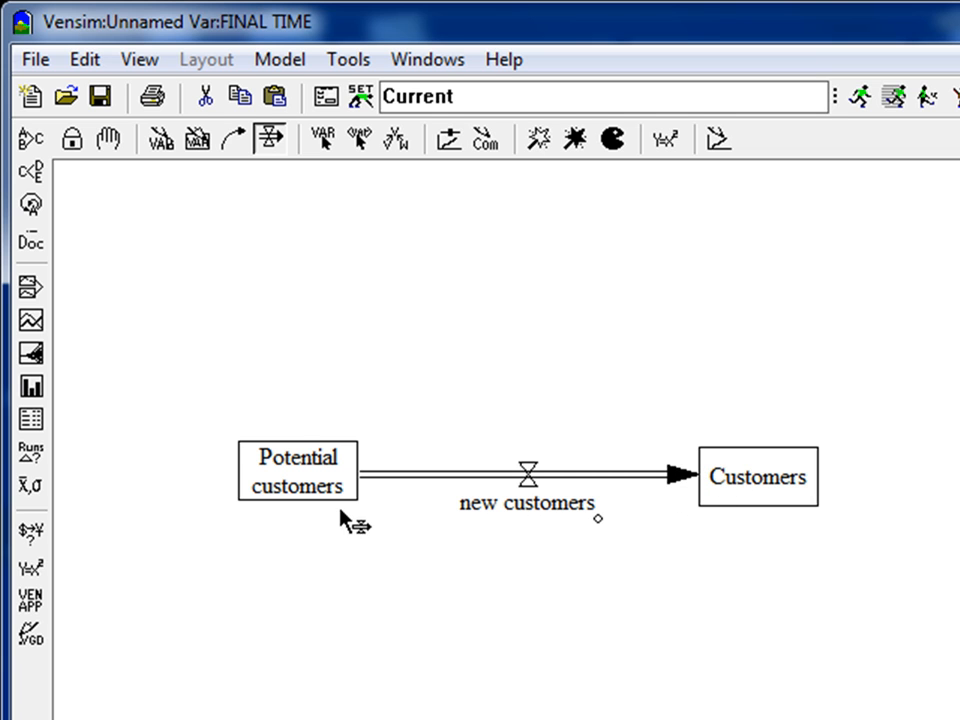
mouse_move(324, 524)
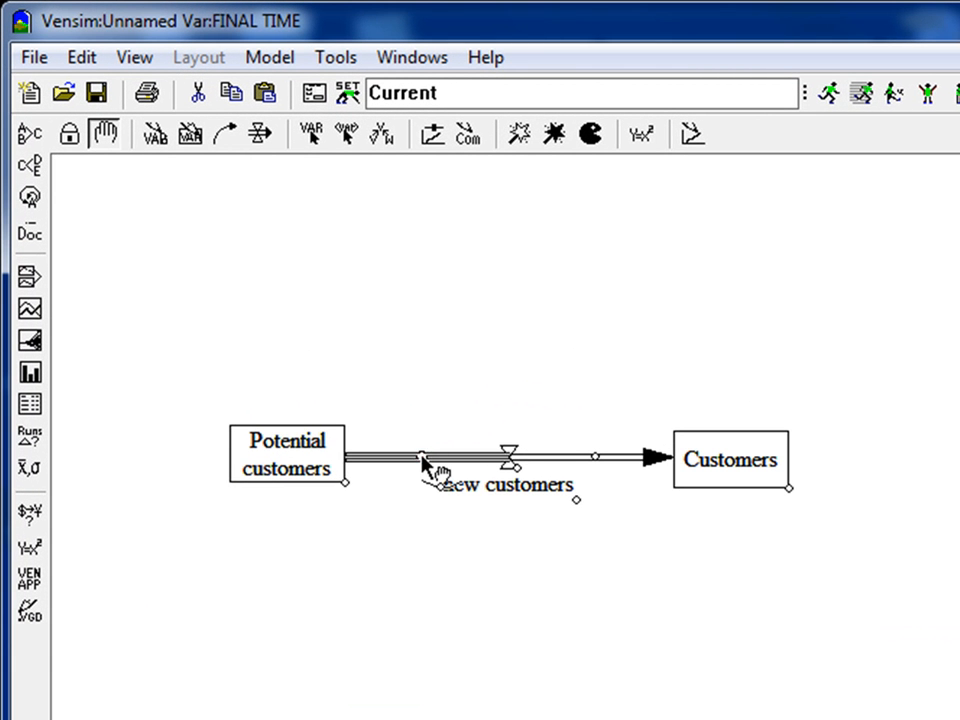
Step: Enable an arrowhead at the Potential customers end of the new customers pipe
double_click(420, 458)
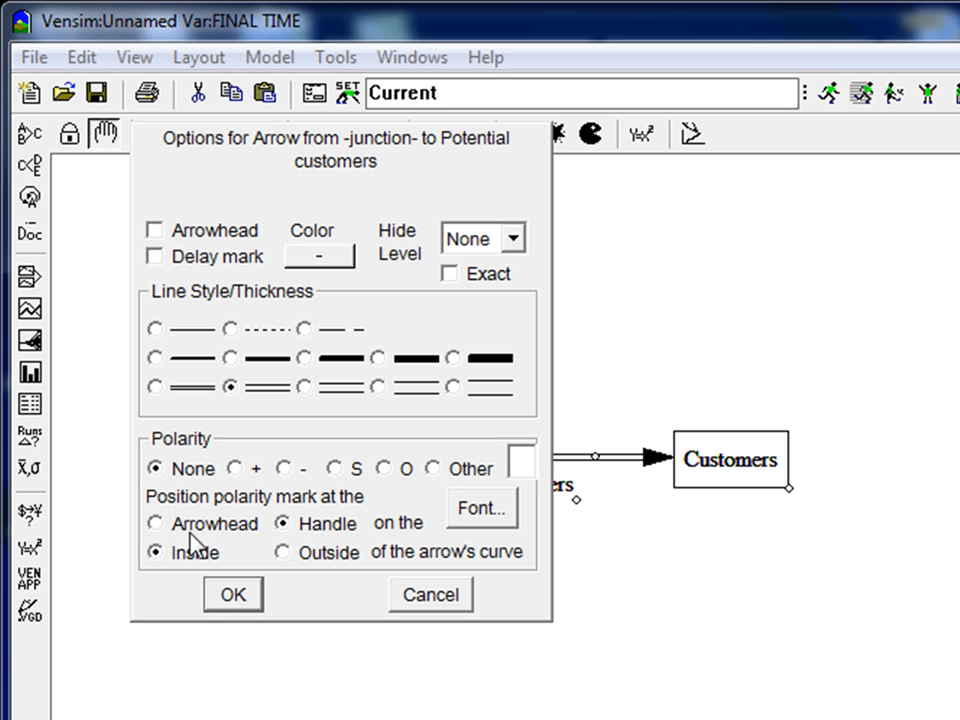
mouse_move(360, 524)
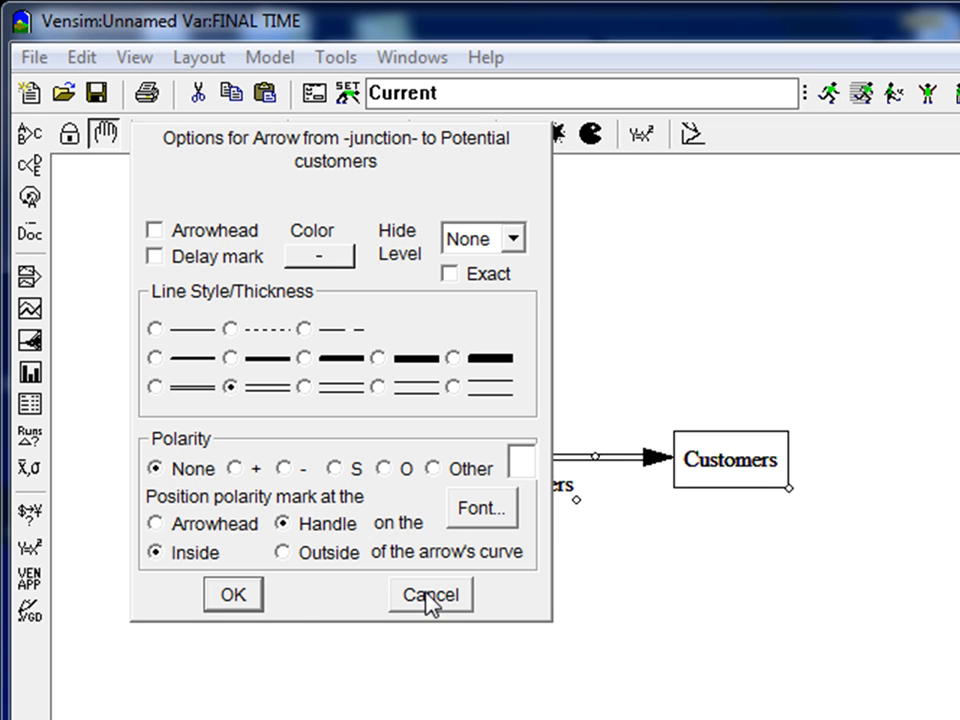
mouse_move(158, 240)
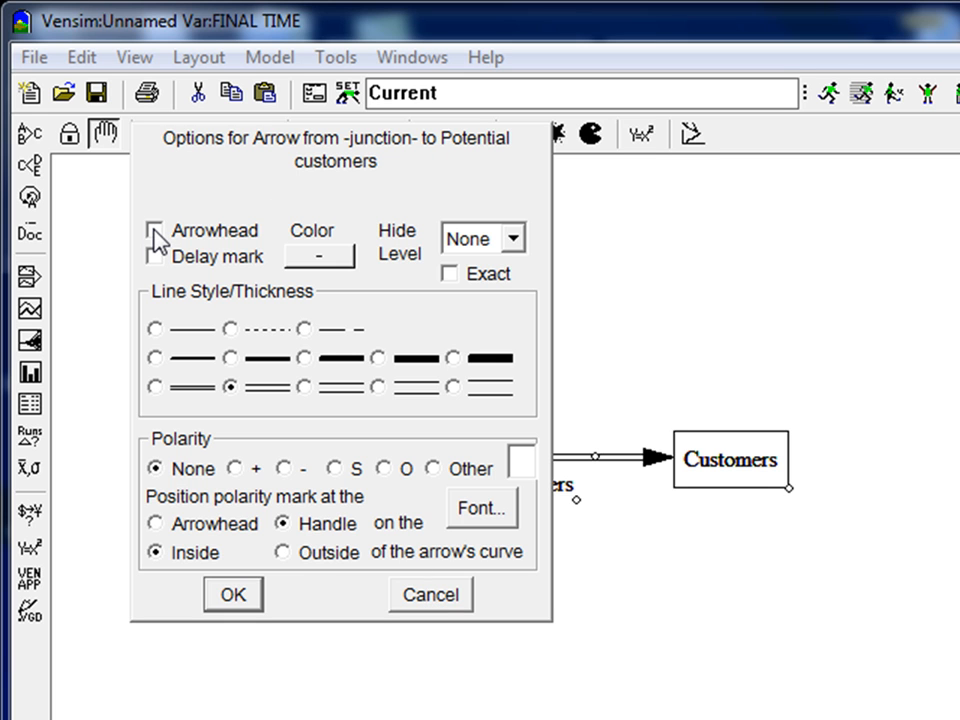
left_click(154, 230)
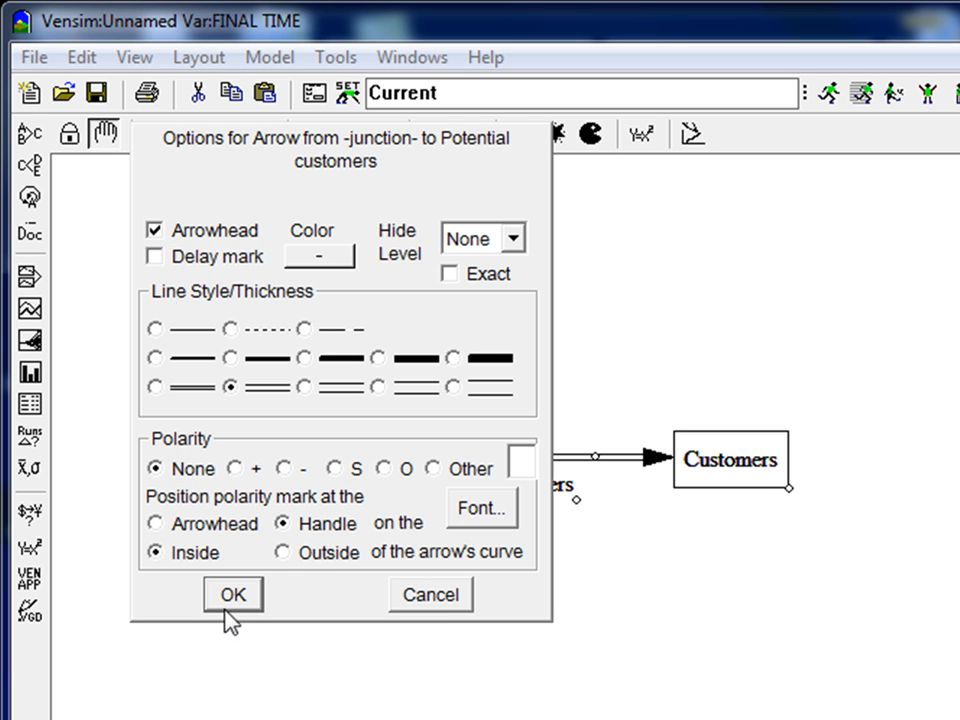
left_click(232, 594)
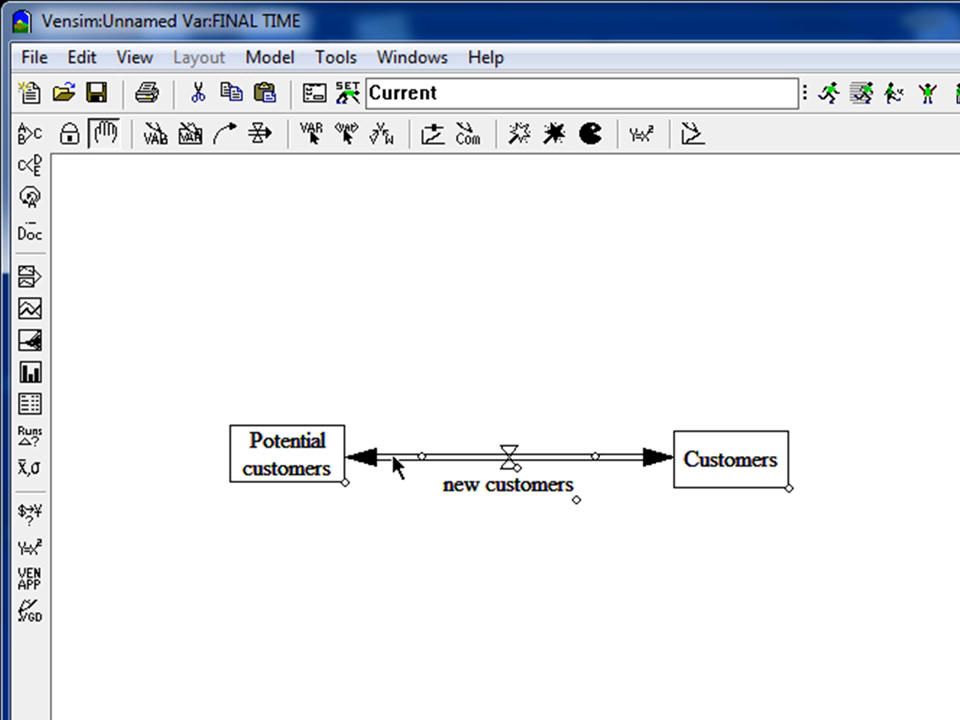
mouse_move(356, 440)
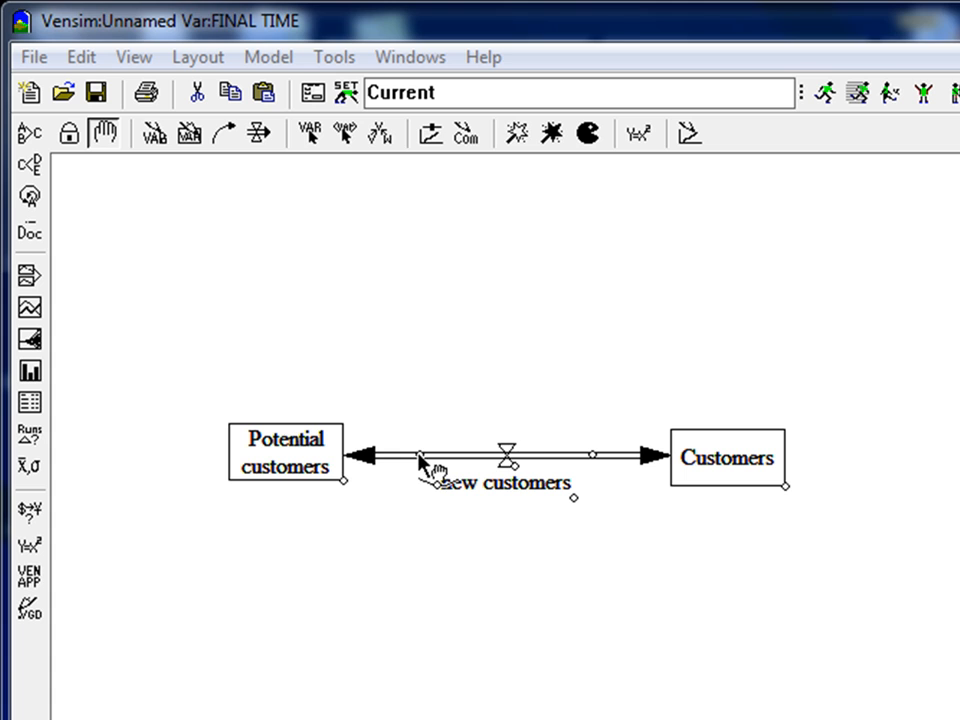
Step: Remove the arrowhead from the Potential customers end of the new customers pipe
double_click(430, 456)
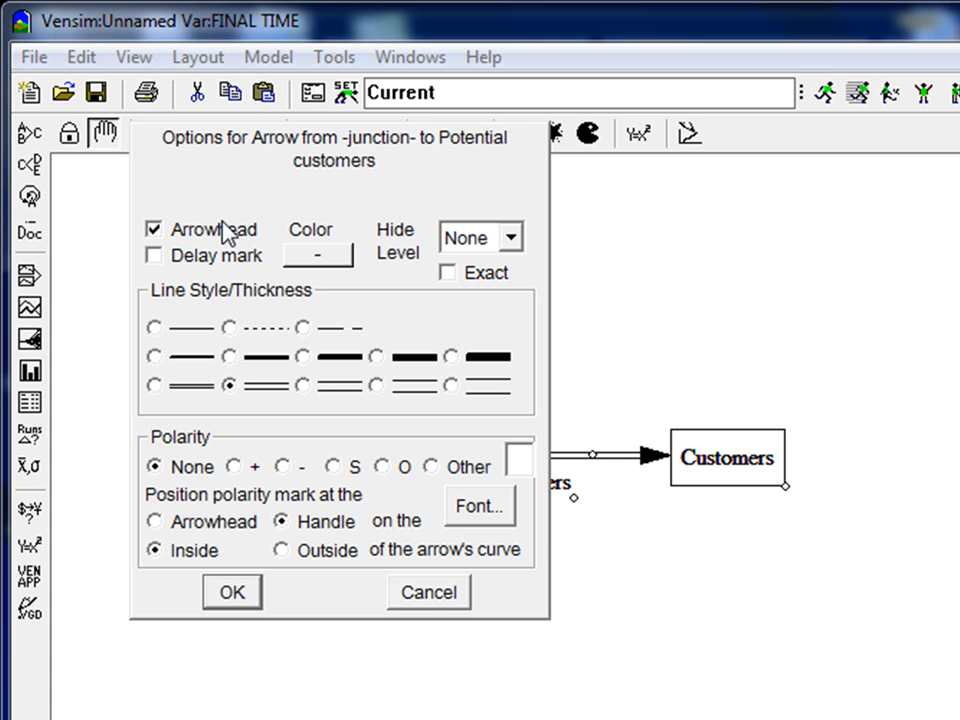
left_click(154, 228)
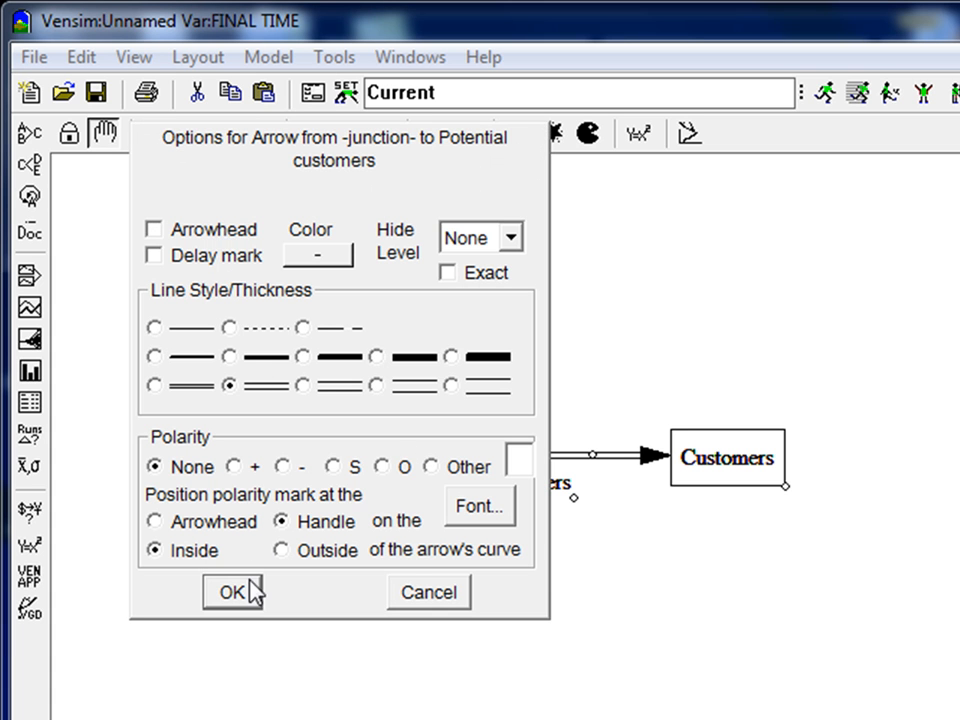
left_click(232, 592)
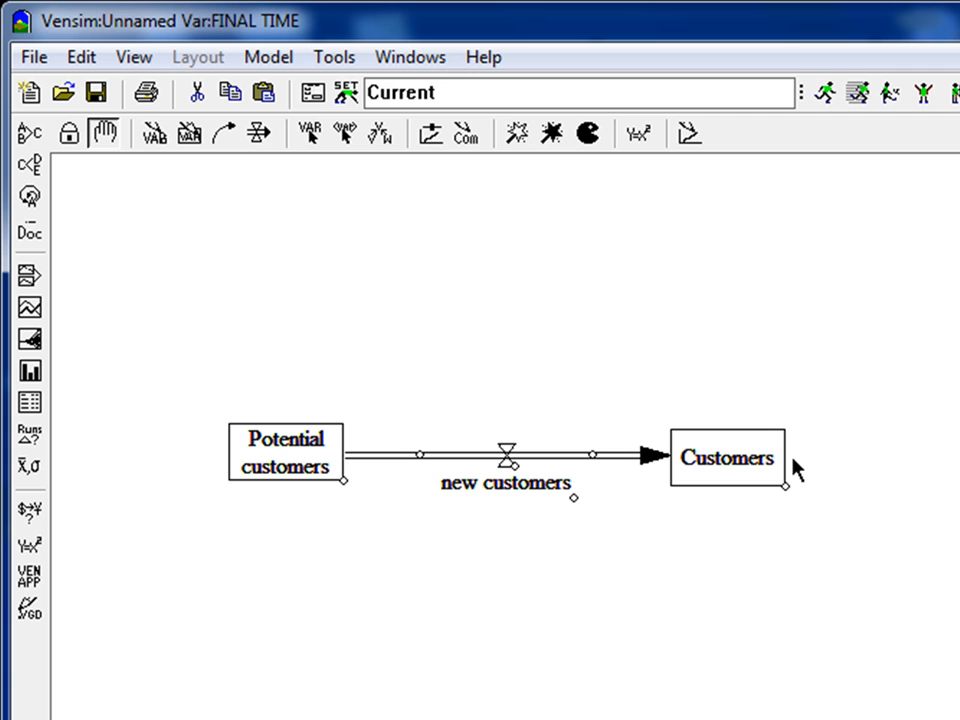
mouse_move(322, 208)
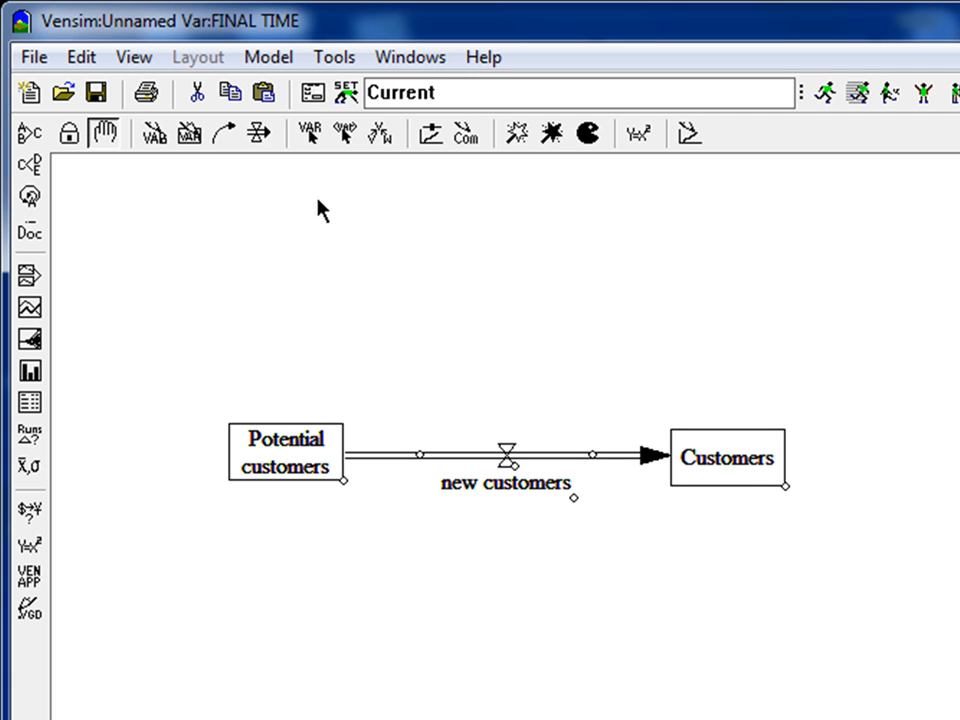
Step: Draw a second flow looping from Customers back toward Potential customers
left_click(258, 132)
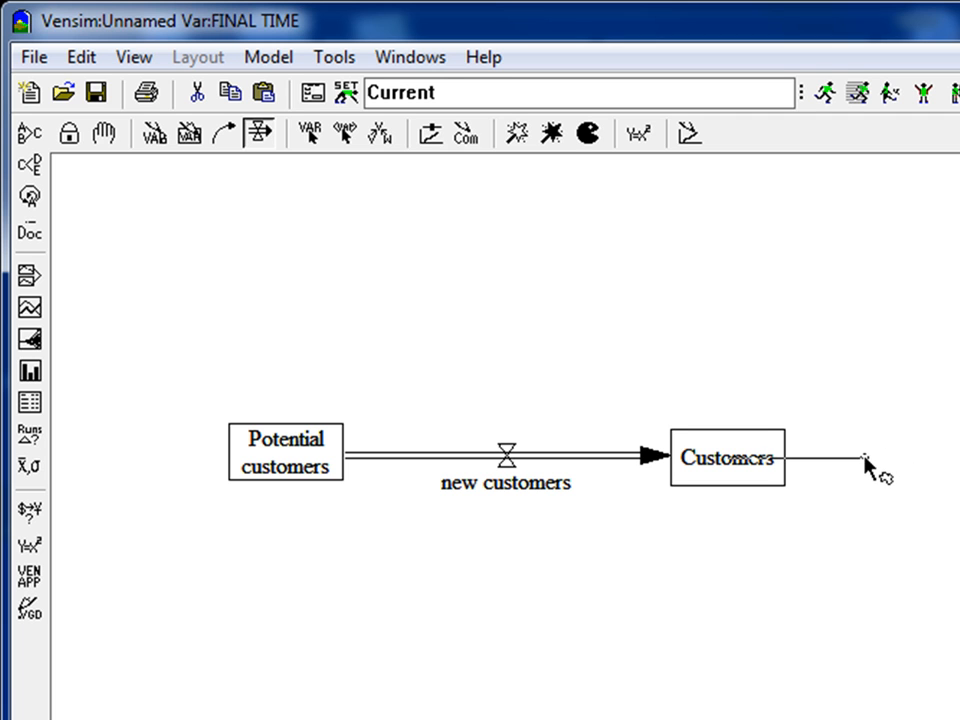
left_click_drag(868, 462, 862, 540)
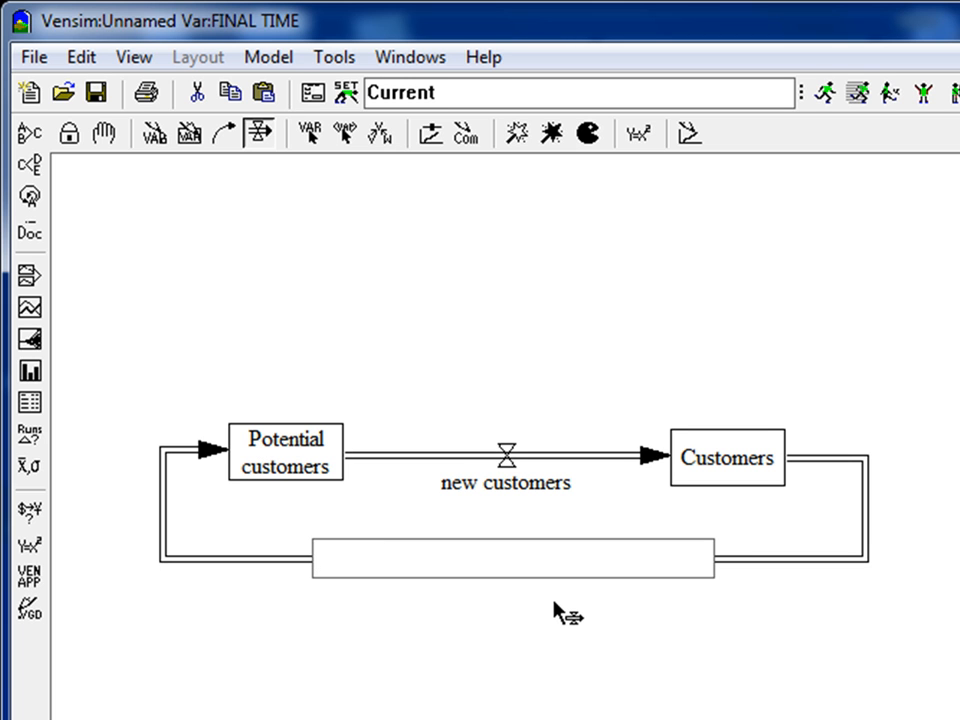
Step: Name the return flow exiting customers
type("ex")
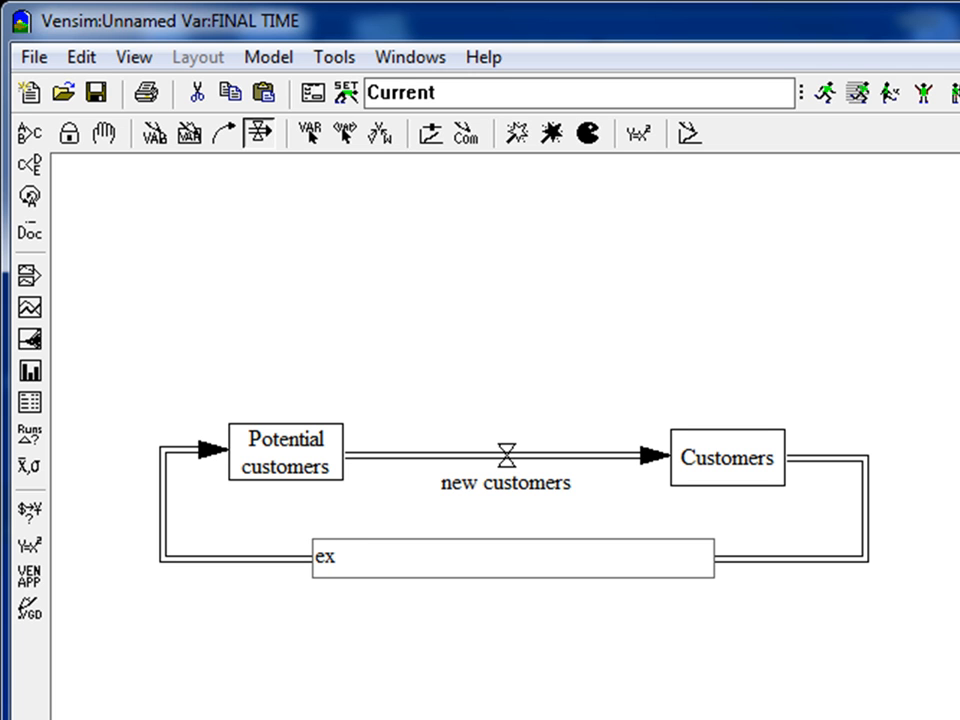
type("iti")
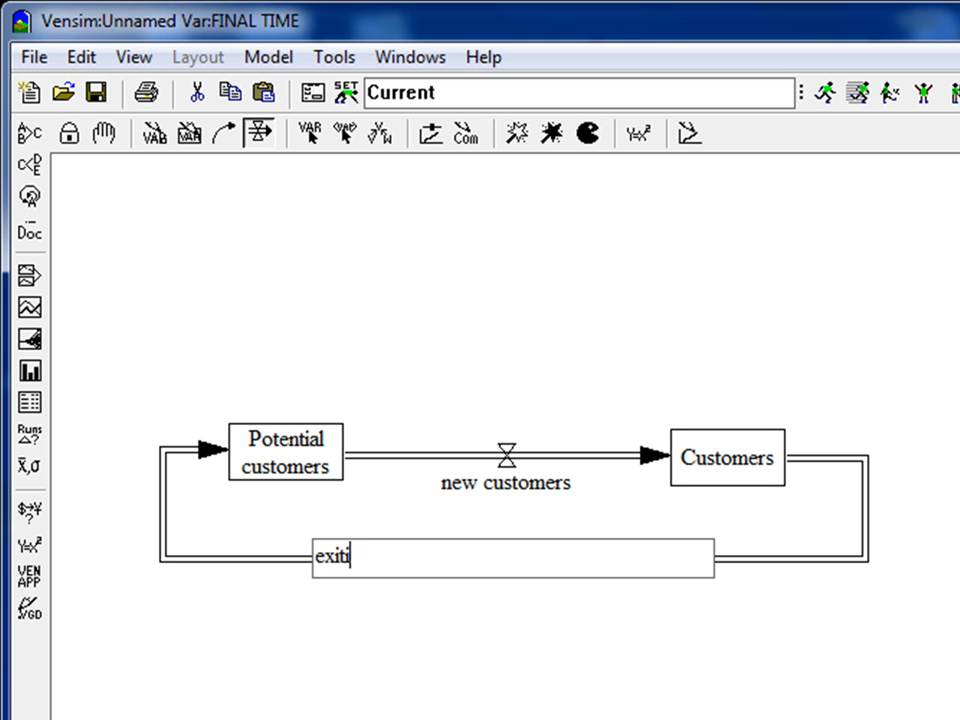
type("exiting customers")
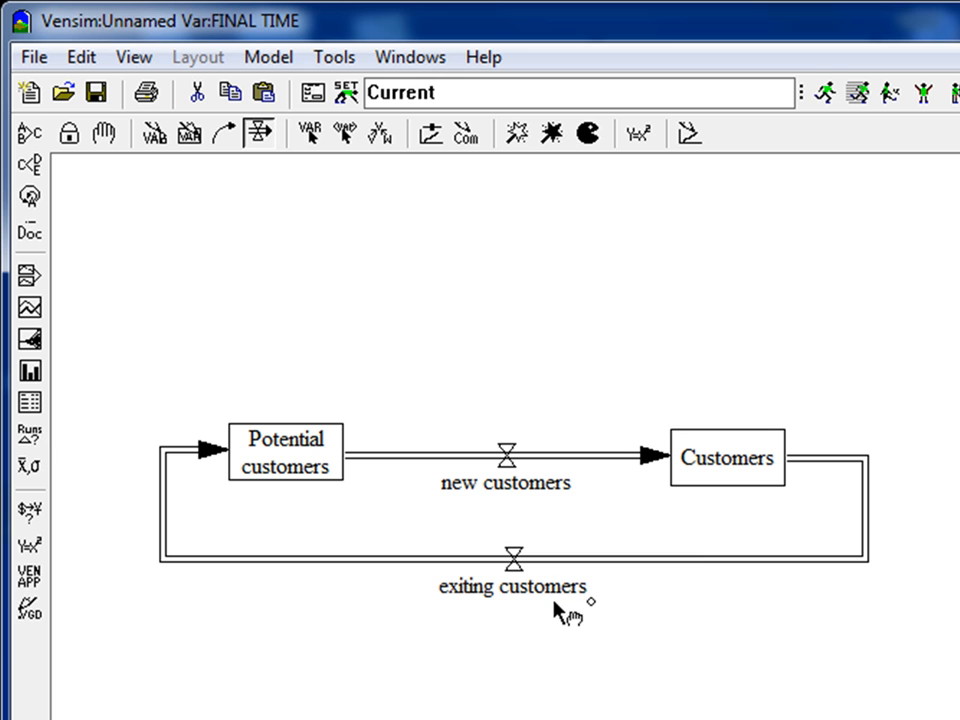
mouse_move(284, 460)
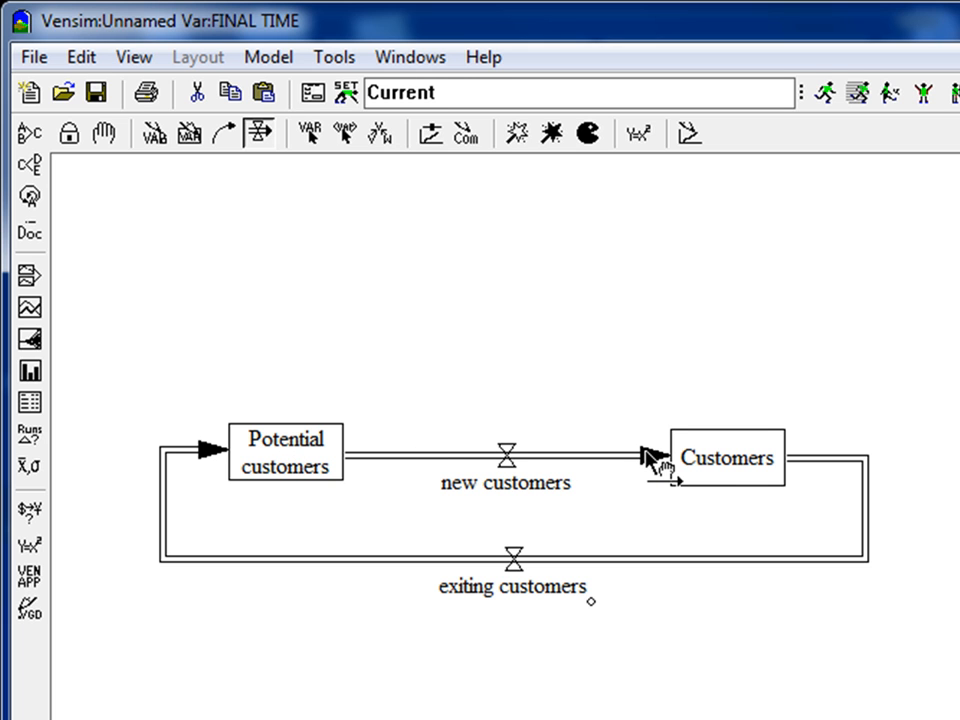
mouse_move(240, 458)
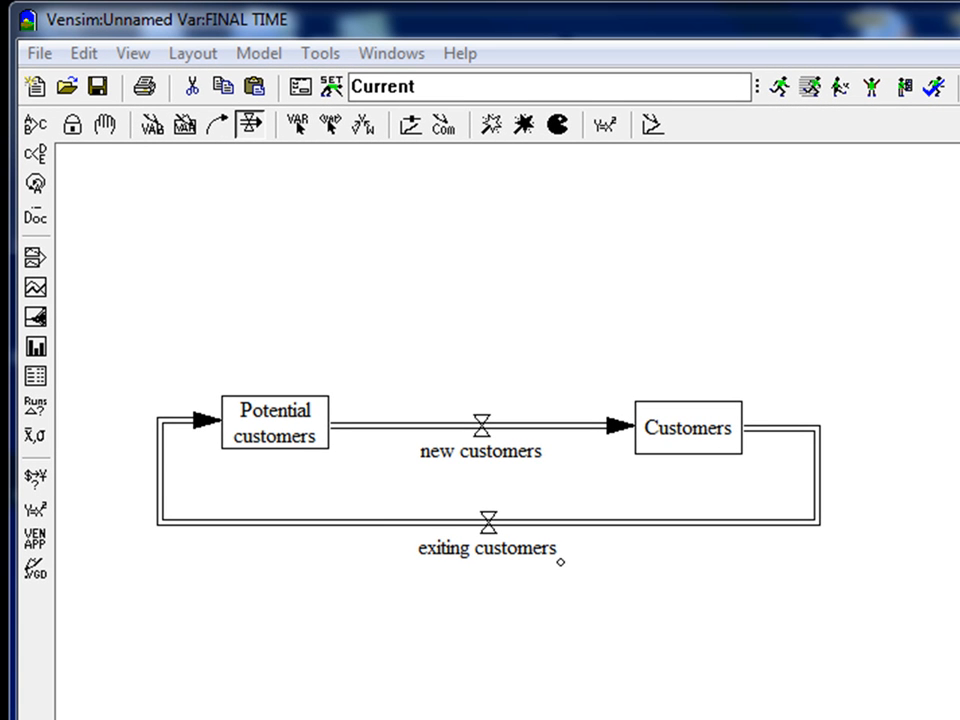
mouse_move(436, 638)
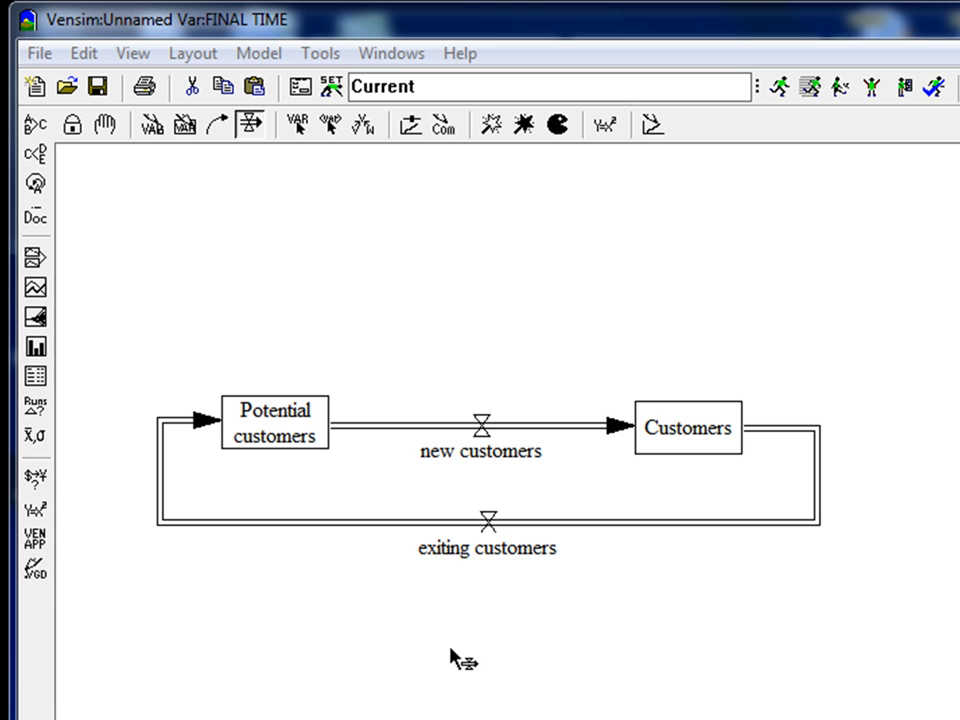
mouse_move(460, 476)
type("Time")
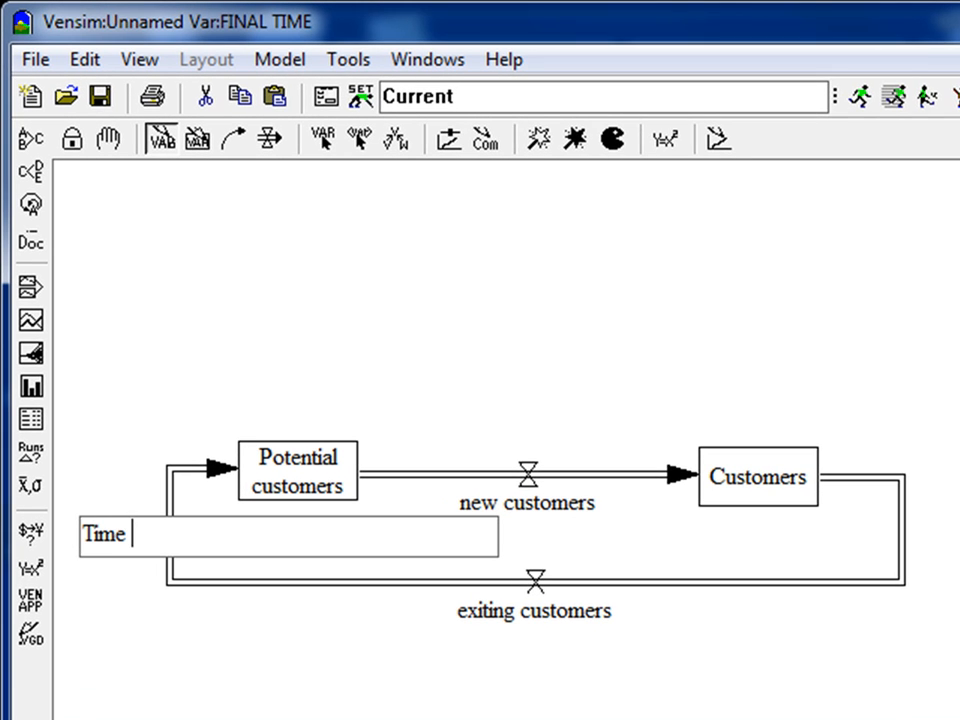
Step: Name the new auxiliary variable Time to become customer beneath Potential customers
type("to become custom")
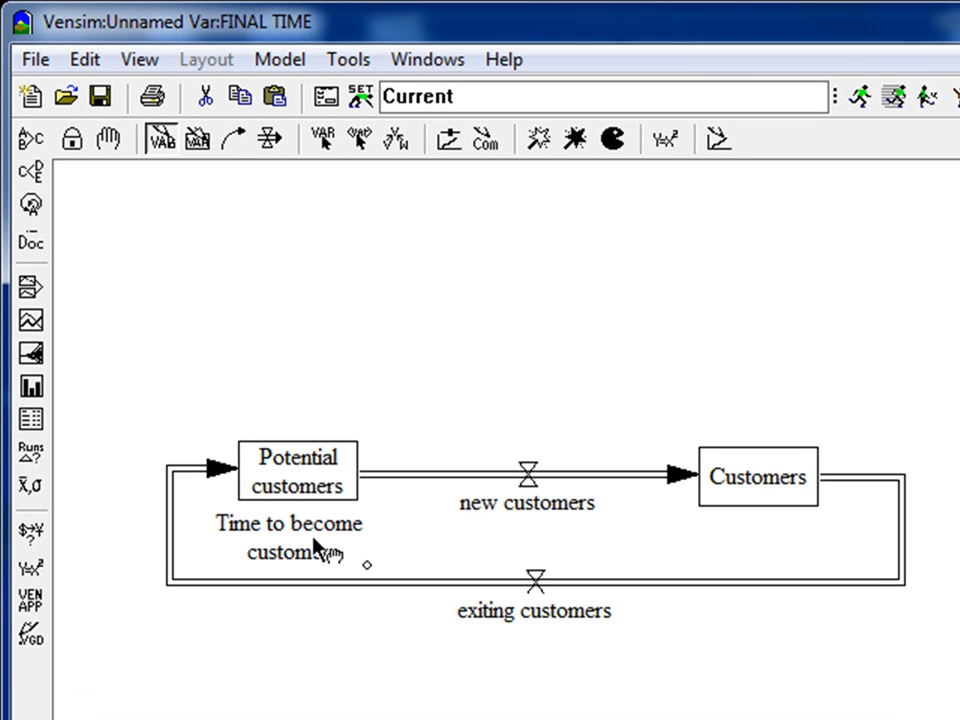
mouse_move(230, 540)
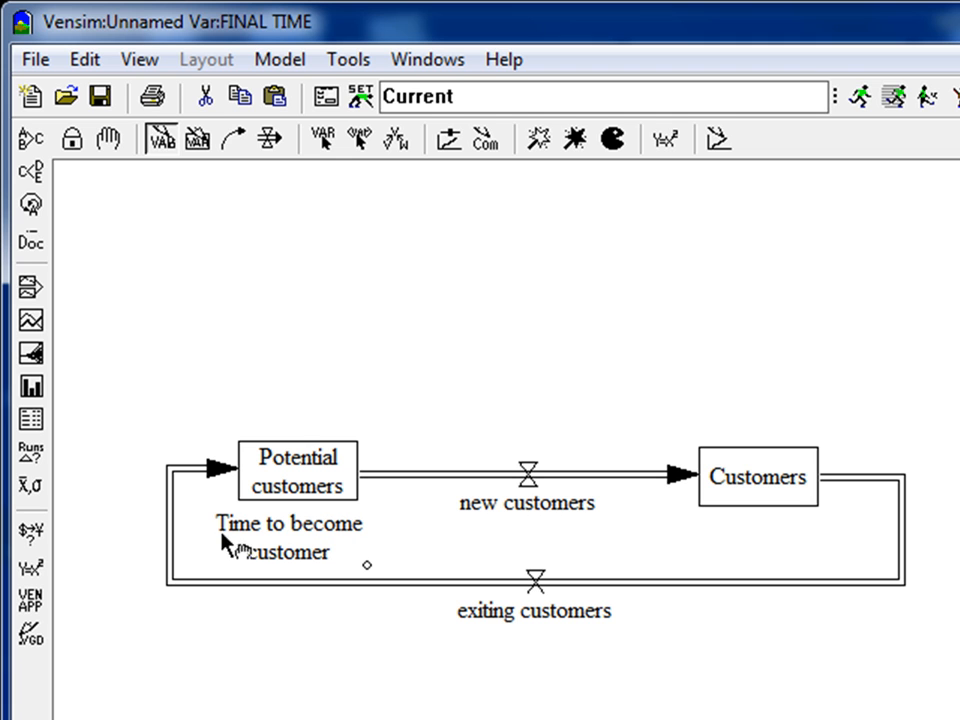
mouse_move(376, 556)
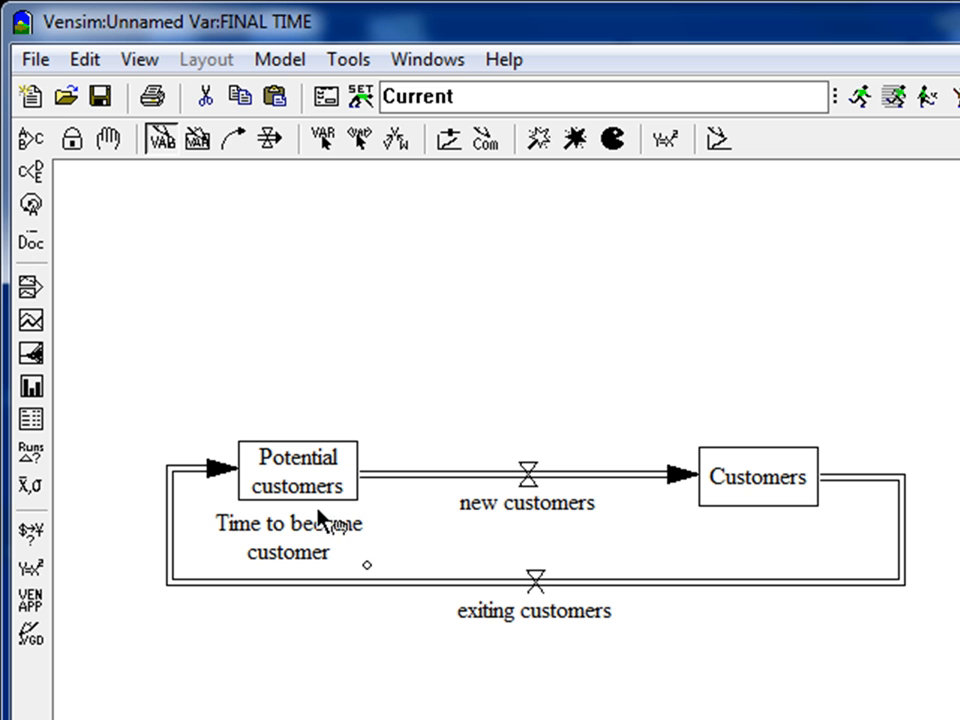
mouse_move(376, 568)
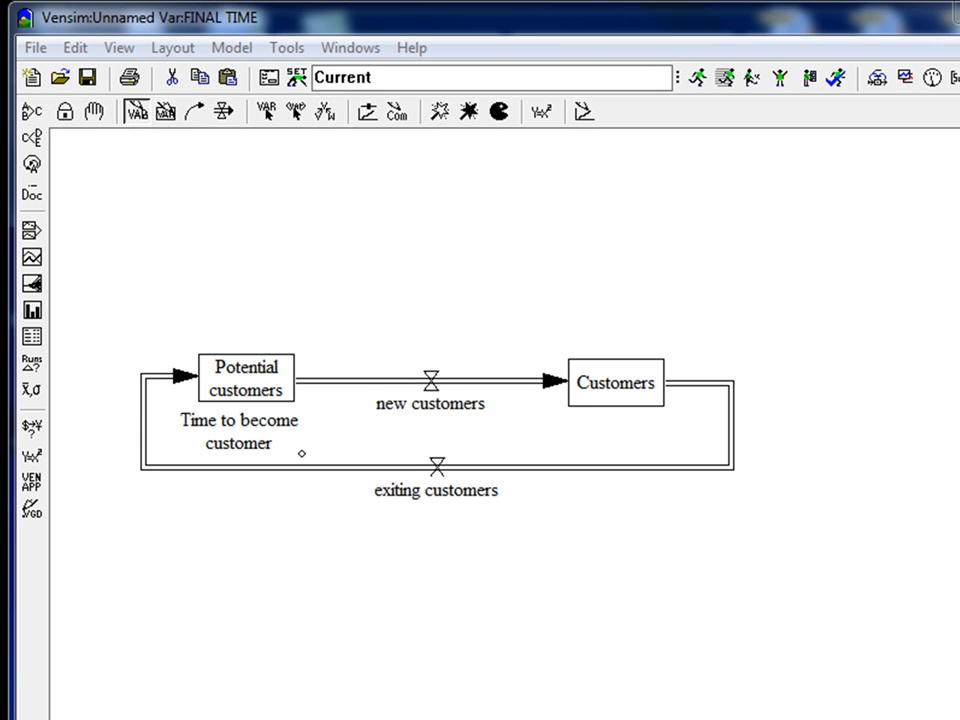
mouse_move(258, 420)
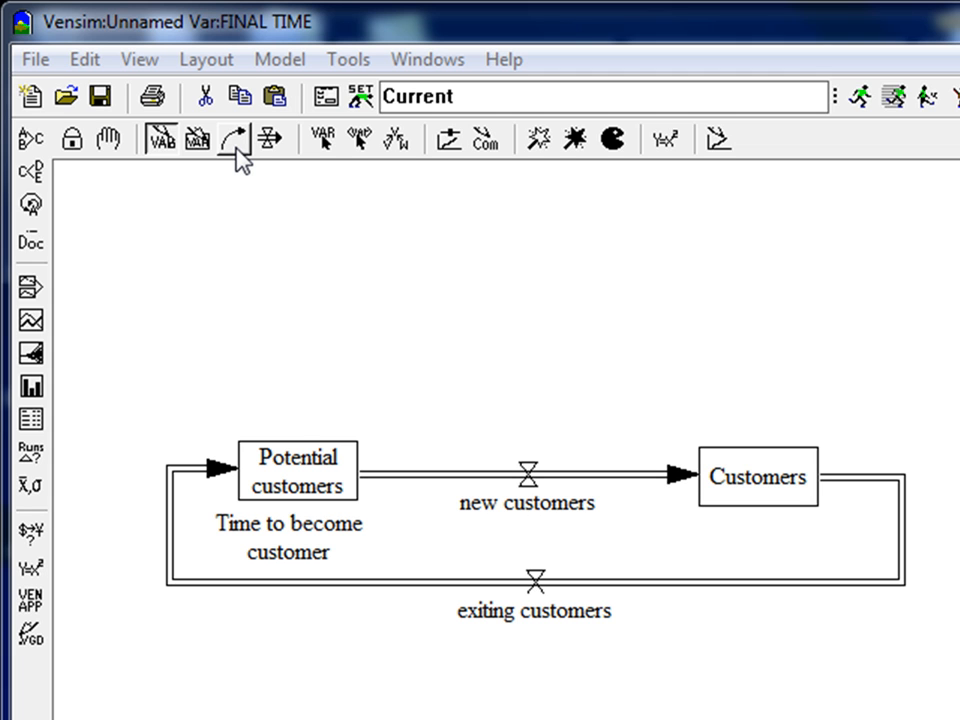
Step: Draw causal arrows from Time to become customer and from Potential customers into the new customers valve
left_click(236, 140)
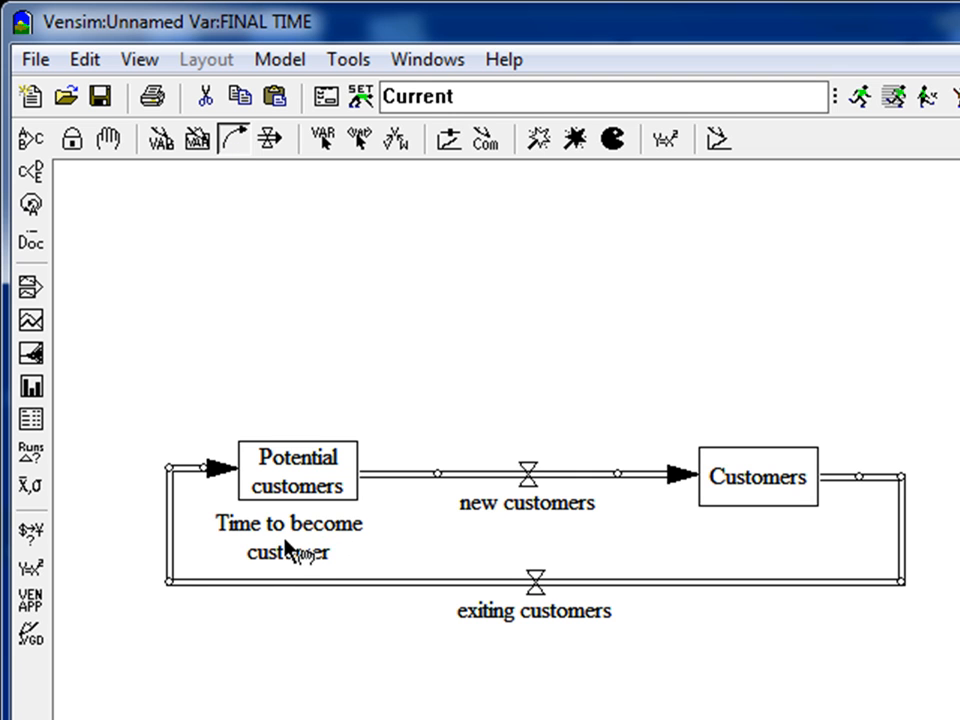
left_click_drag(290, 544, 536, 504)
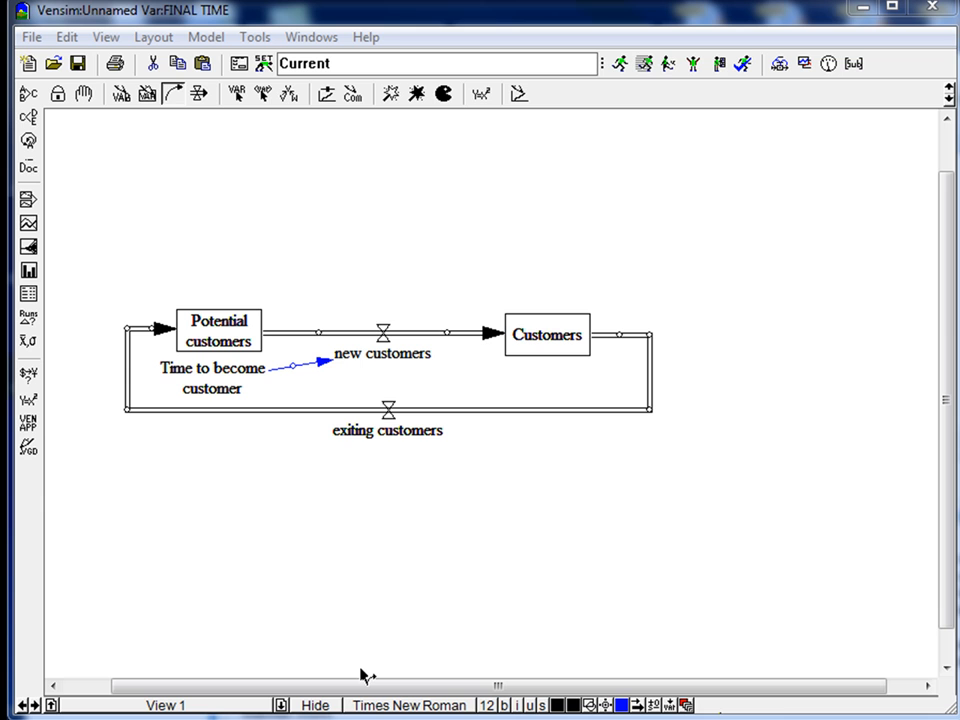
mouse_move(262, 352)
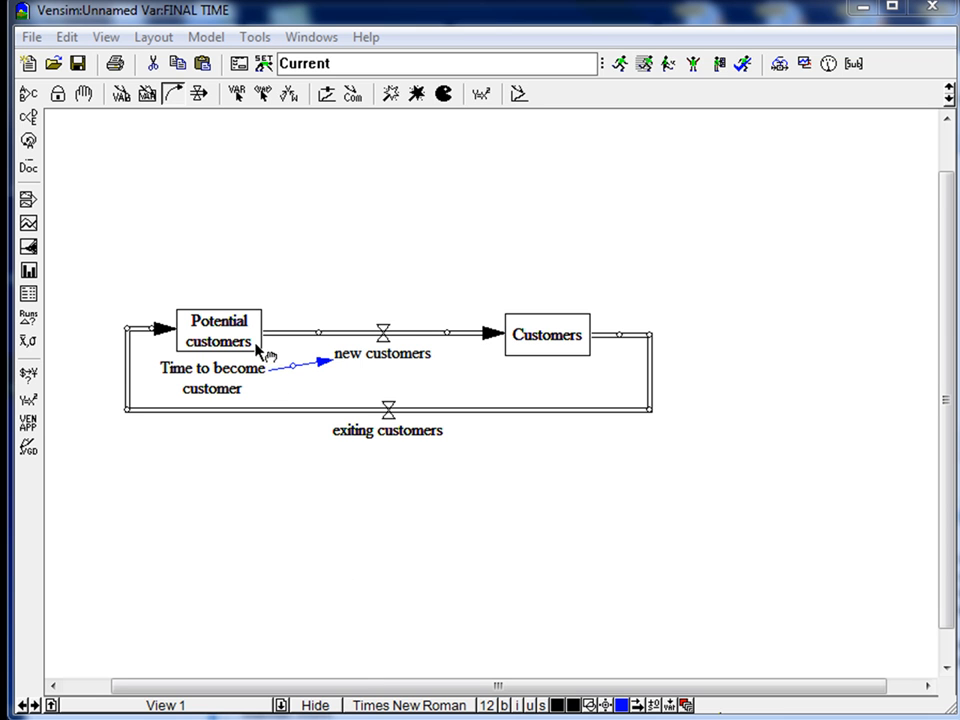
mouse_move(388, 378)
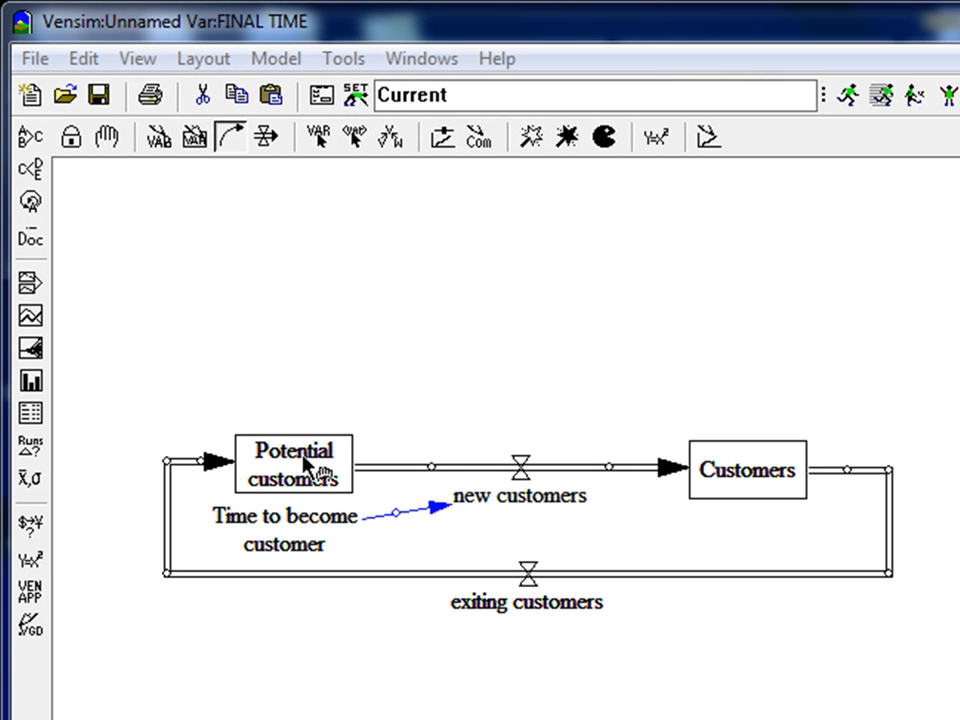
mouse_move(236, 150)
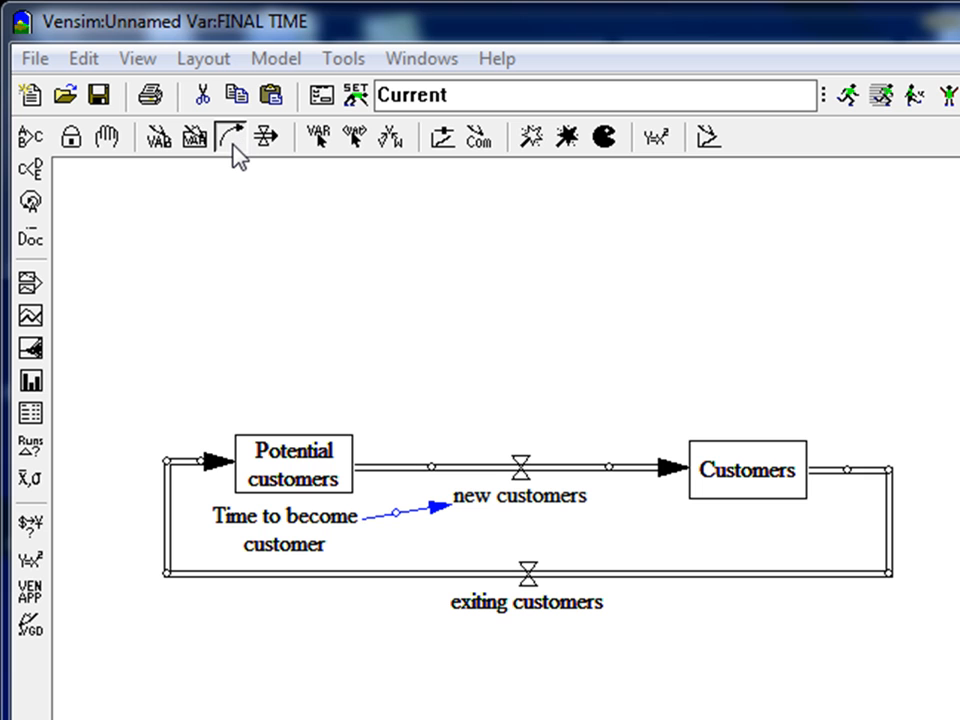
mouse_move(232, 136)
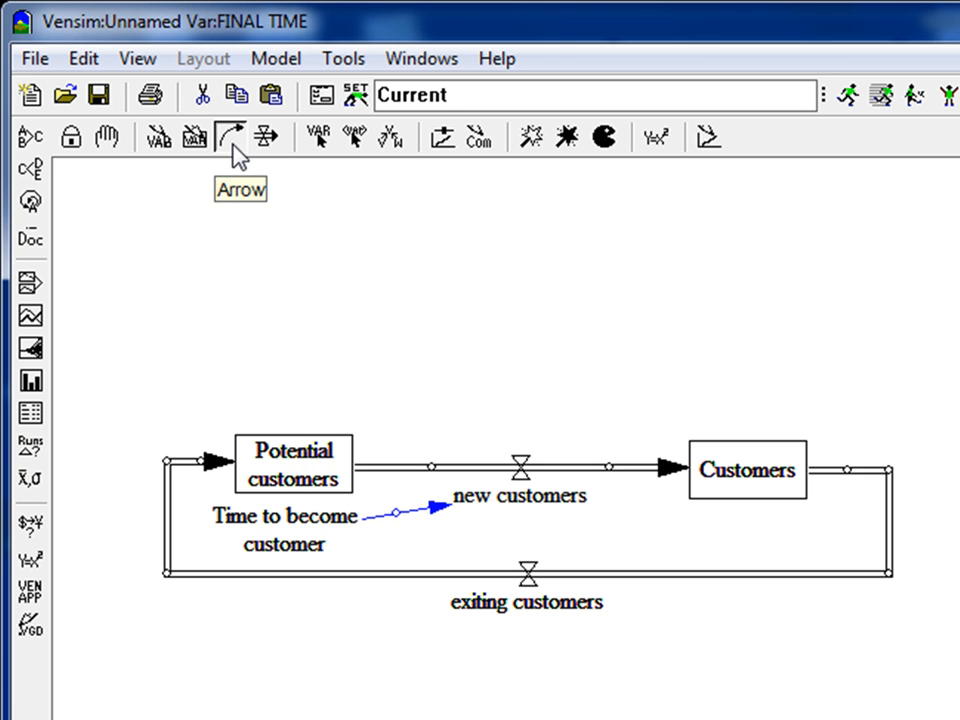
left_click(294, 464)
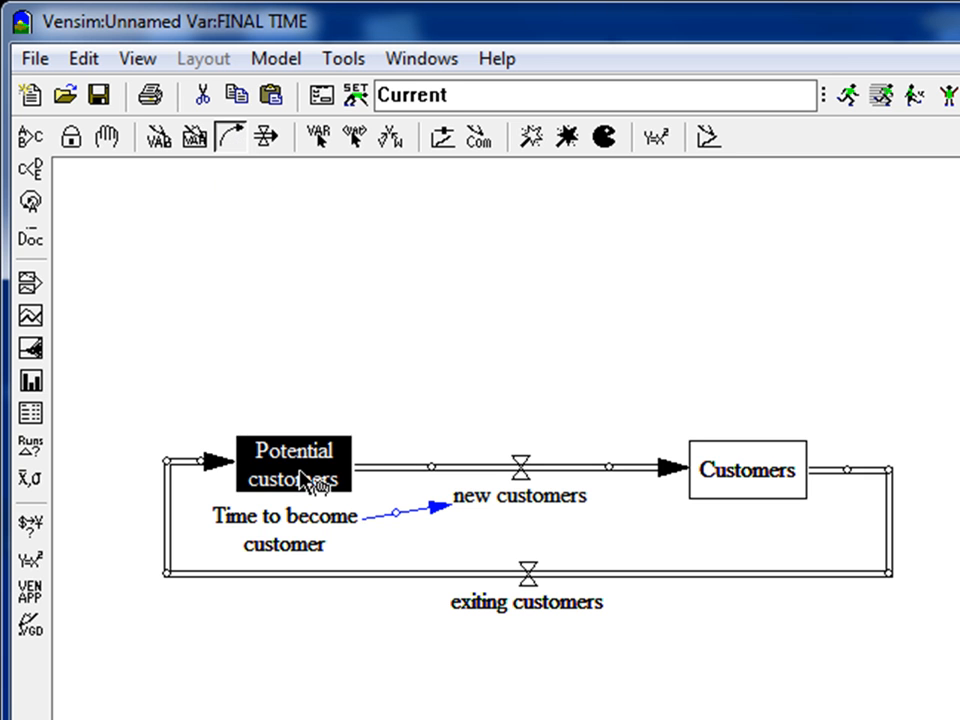
left_click_drag(292, 464, 548, 504)
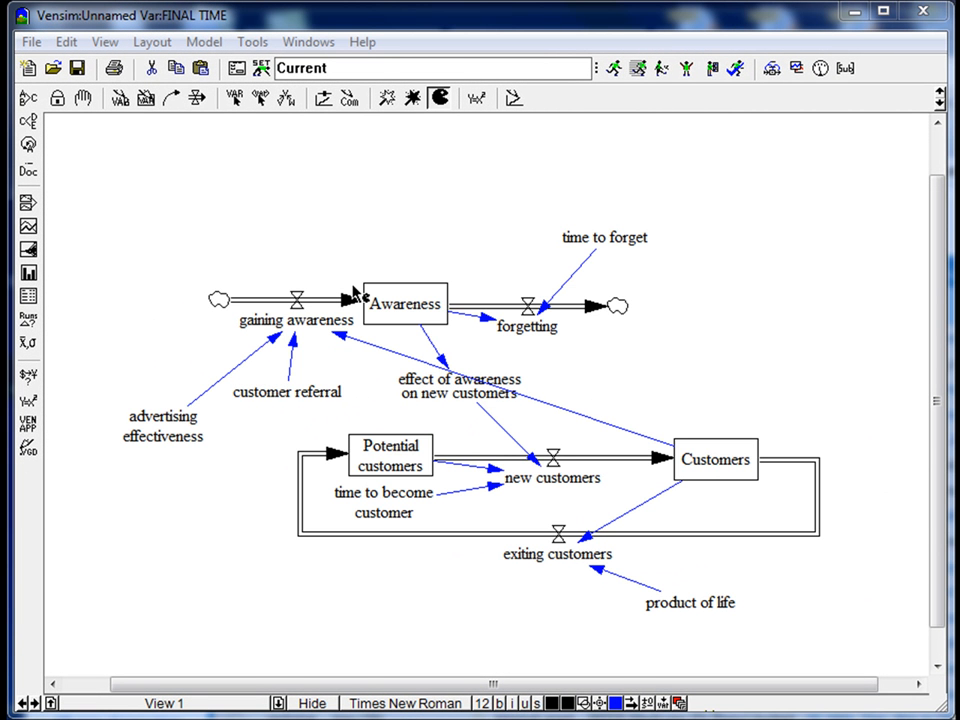
mouse_move(352, 144)
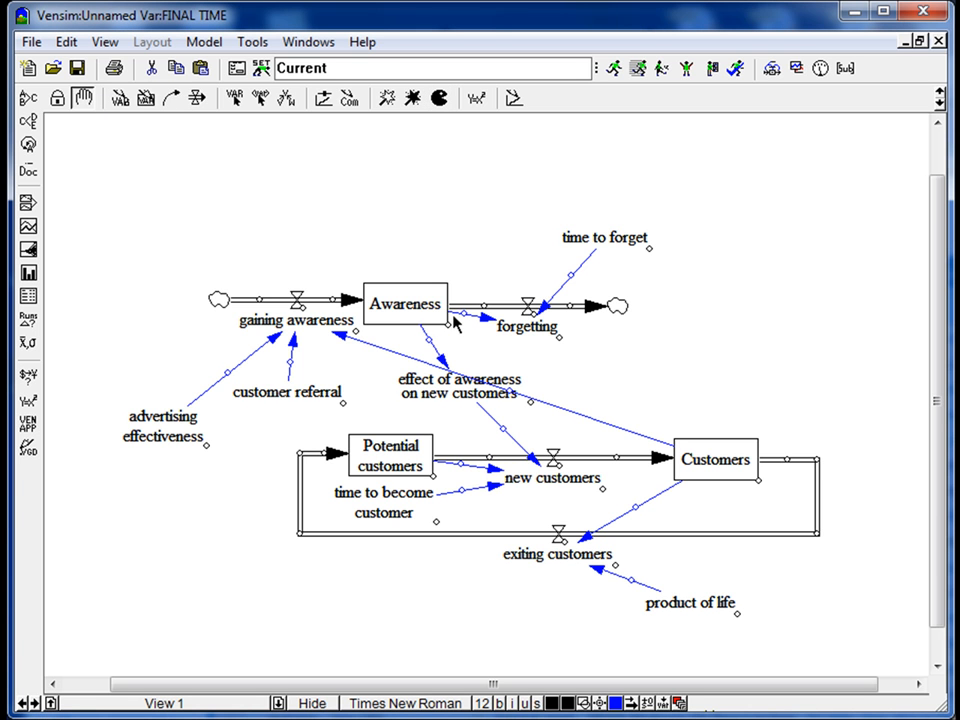
mouse_move(370, 310)
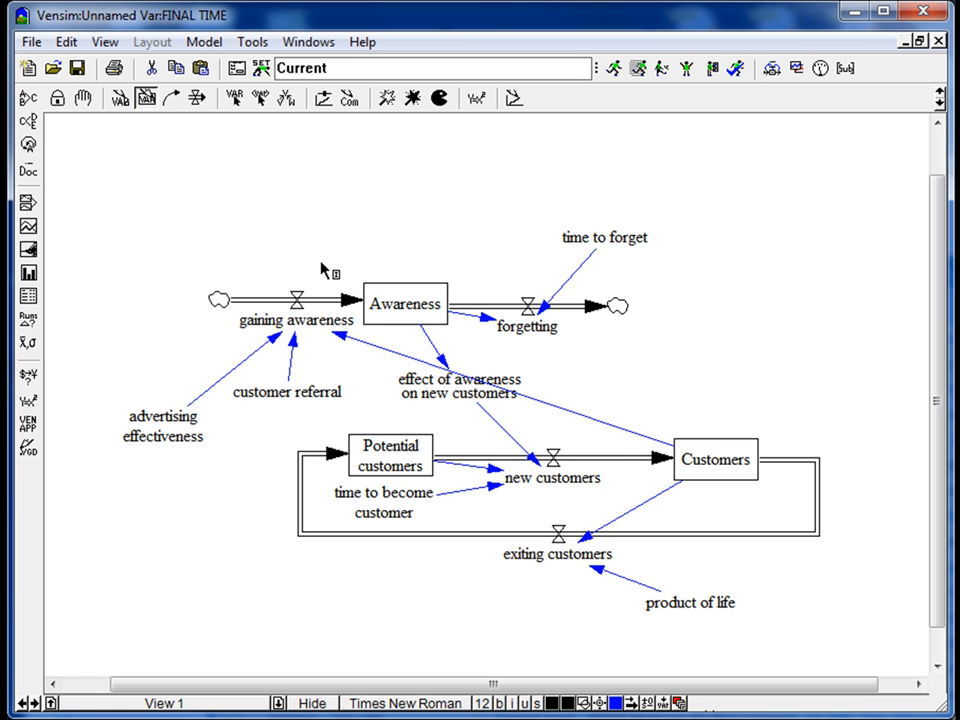
mouse_move(524, 336)
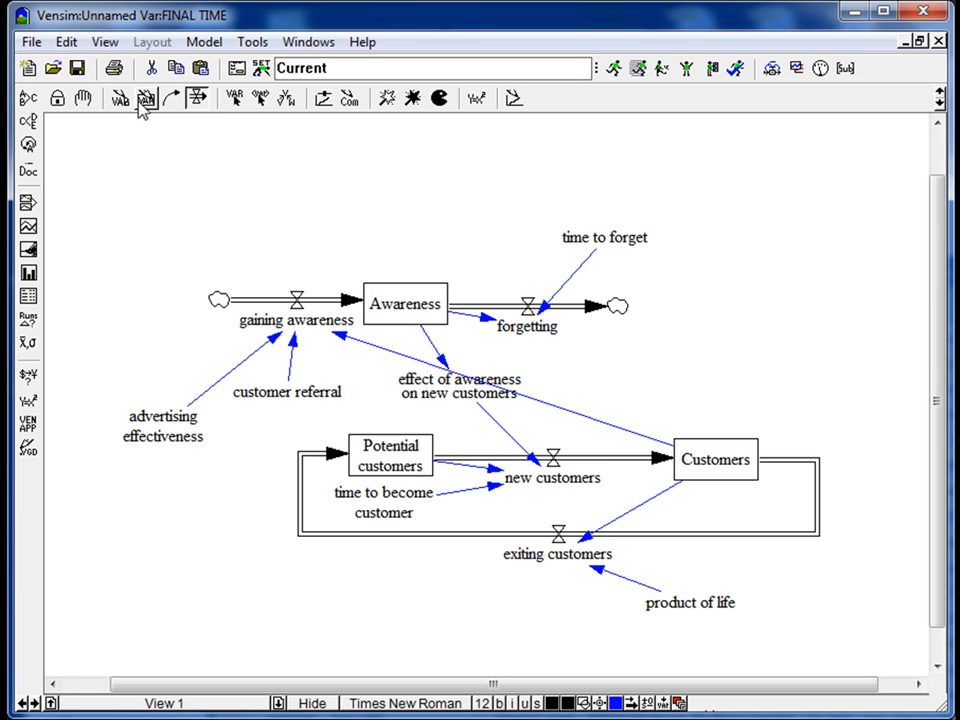
mouse_move(120, 98)
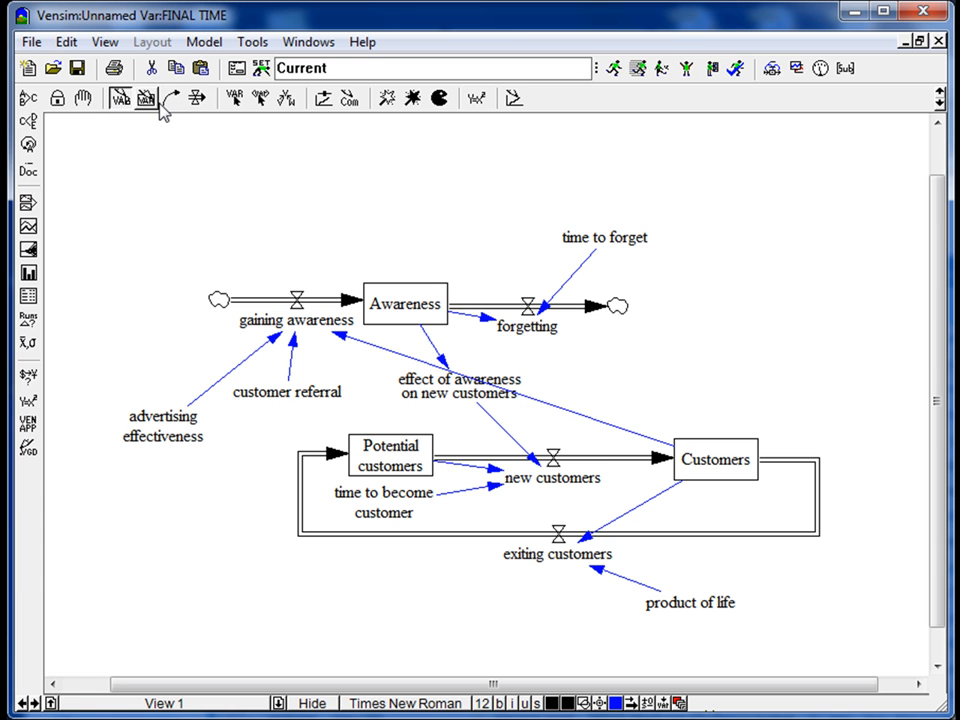
mouse_move(172, 98)
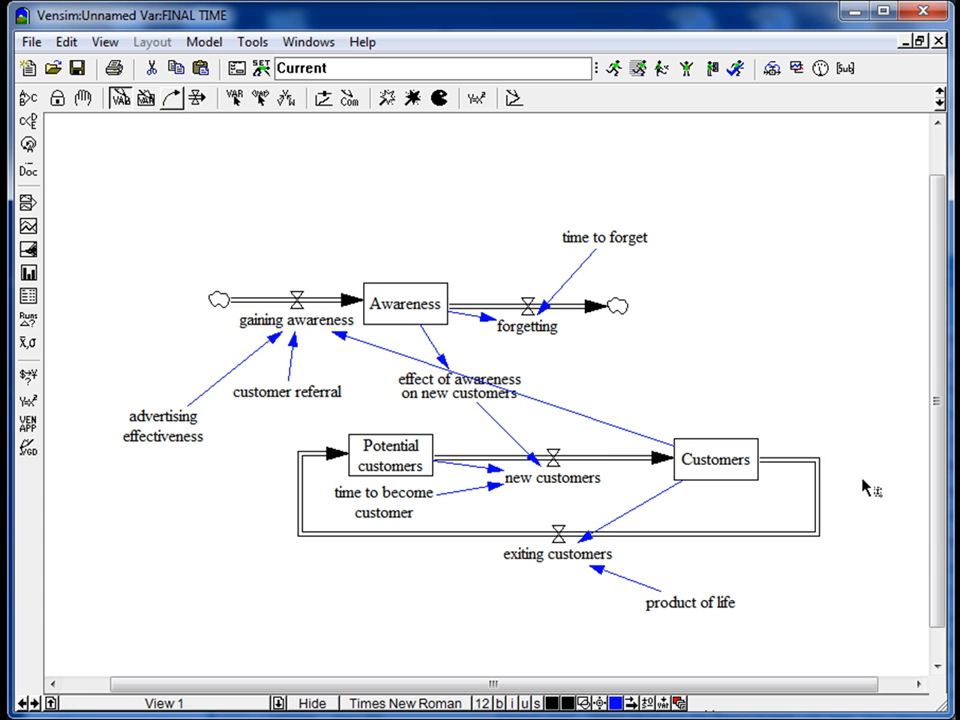
mouse_move(578, 344)
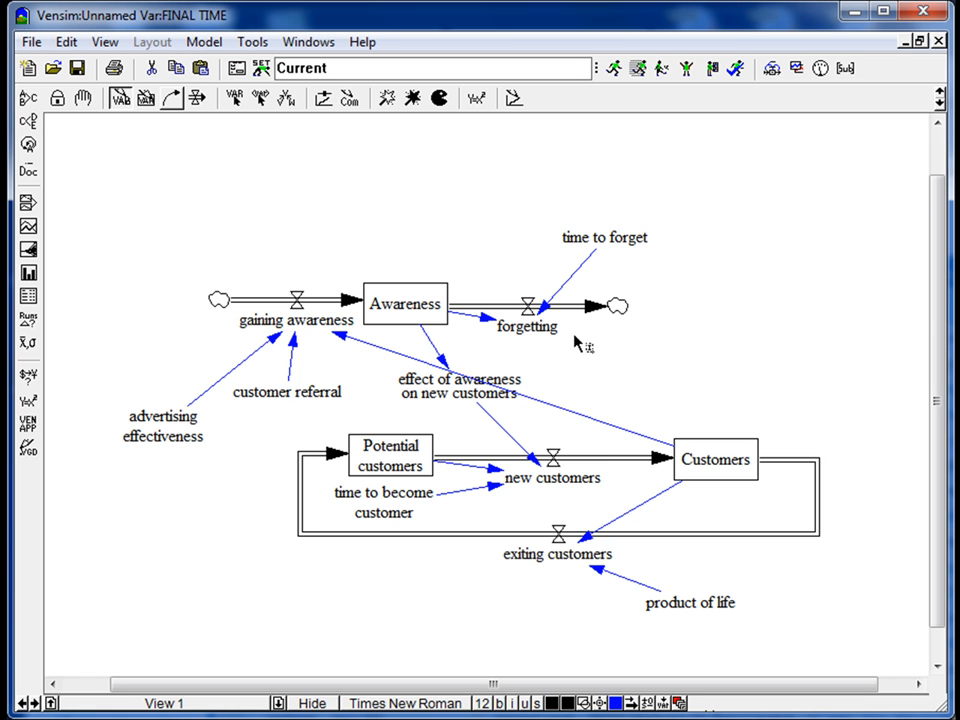
mouse_move(448, 222)
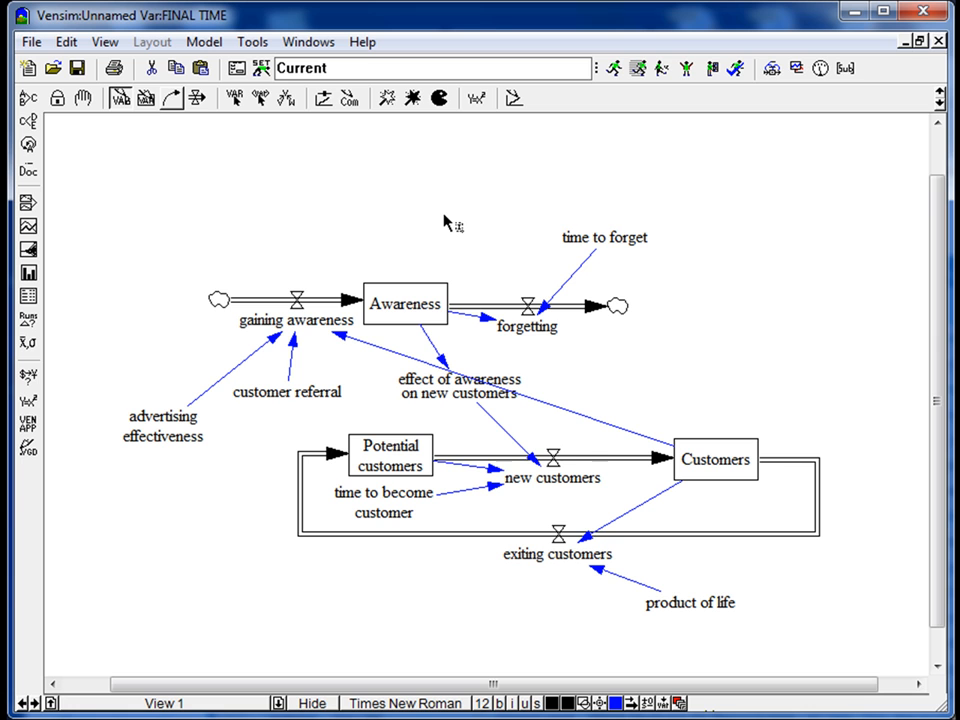
mouse_move(96, 128)
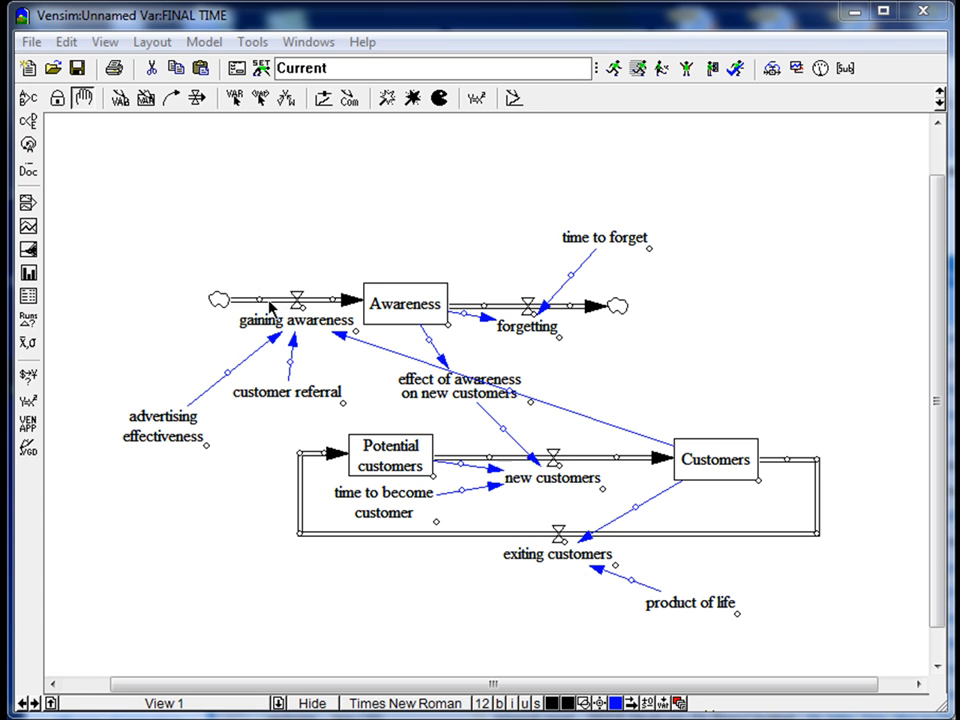
mouse_move(360, 320)
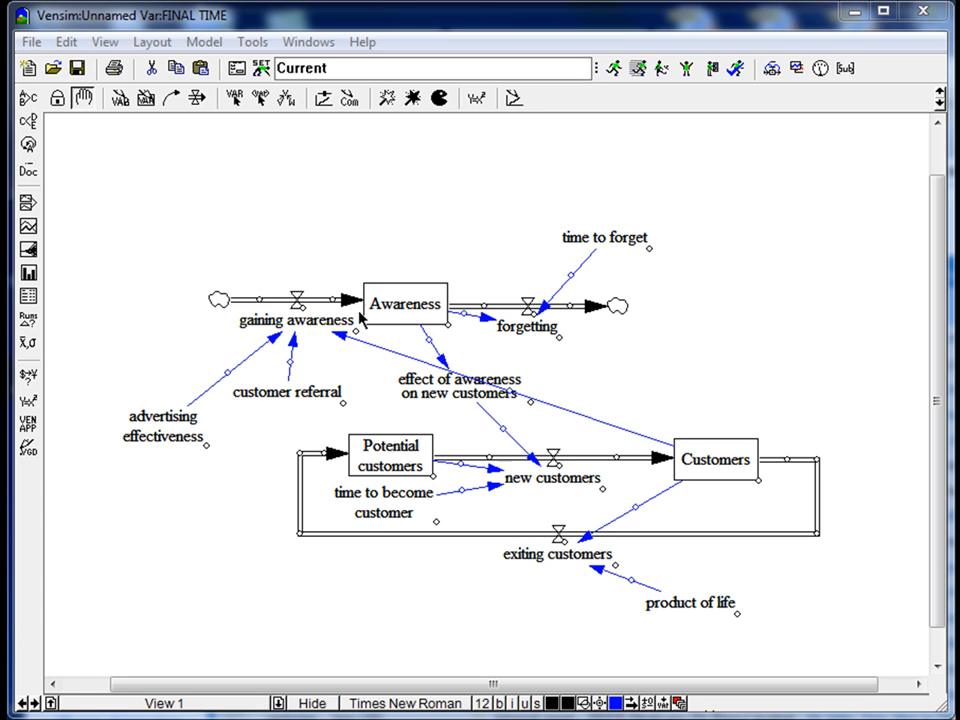
mouse_move(450, 336)
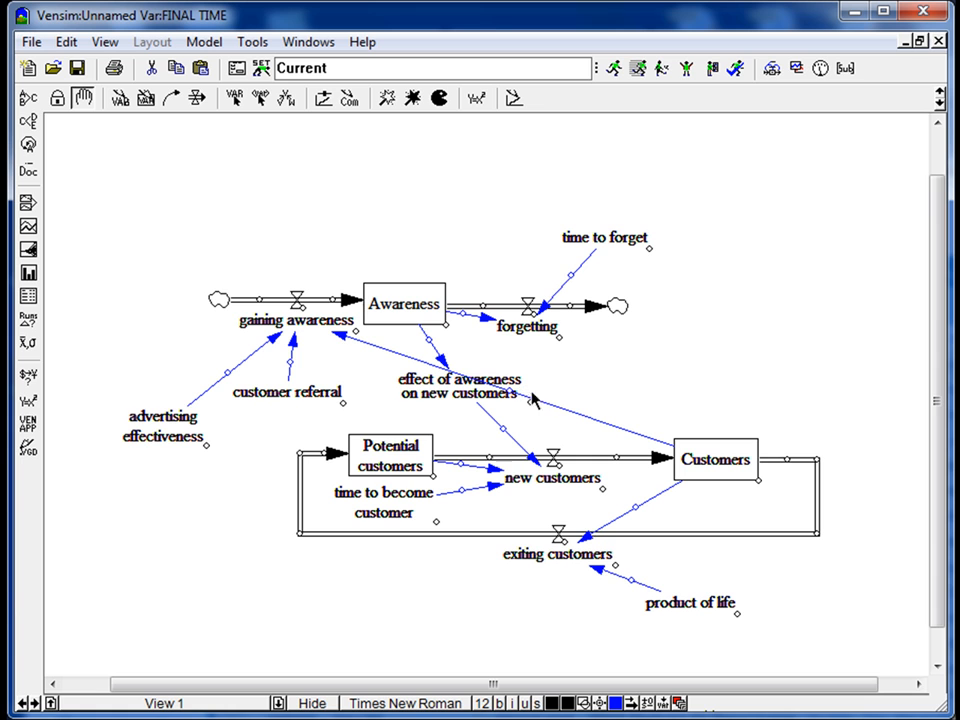
mouse_move(470, 500)
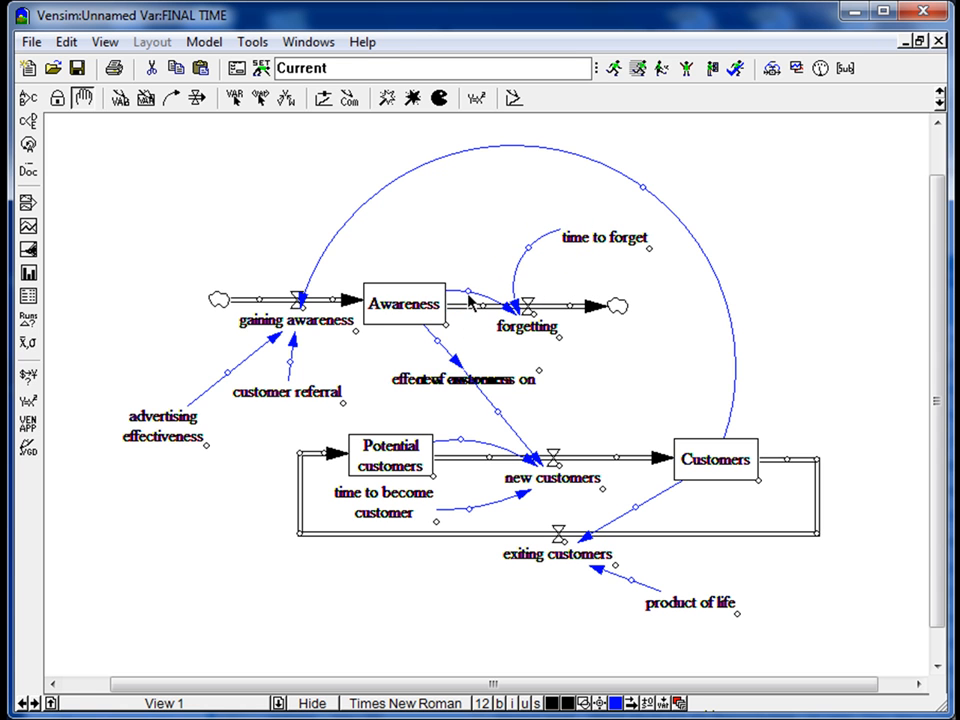
mouse_move(312, 368)
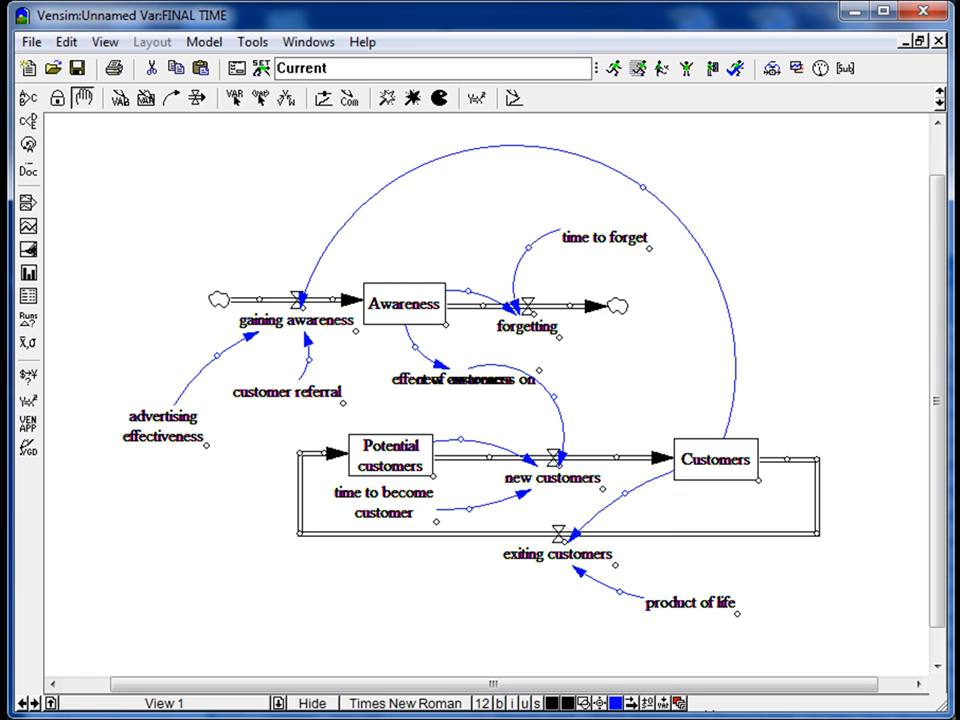
mouse_move(424, 396)
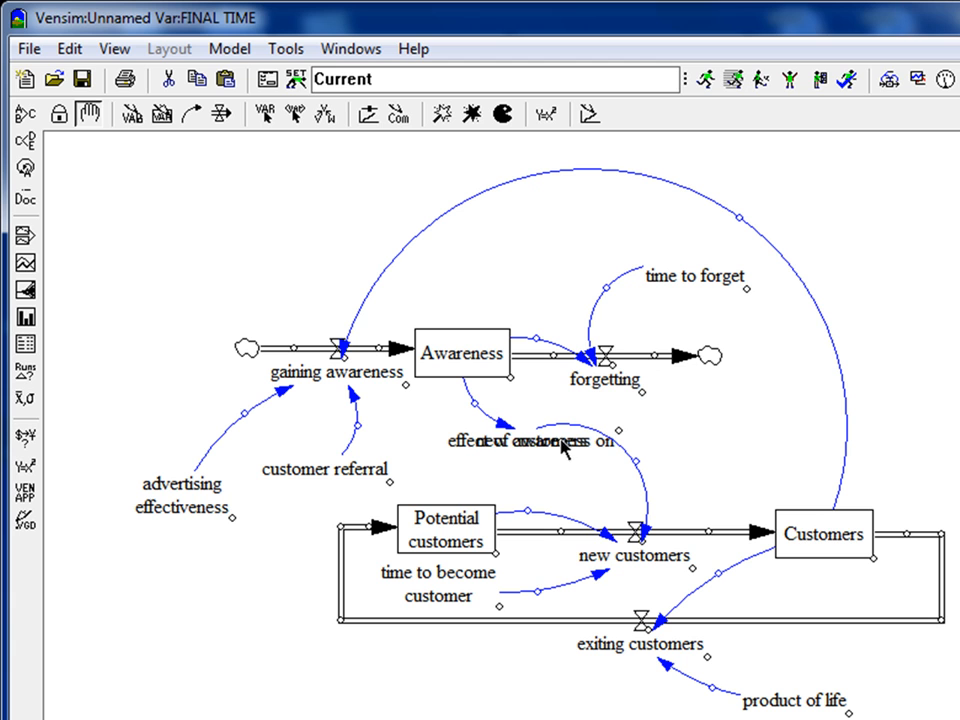
mouse_move(700, 284)
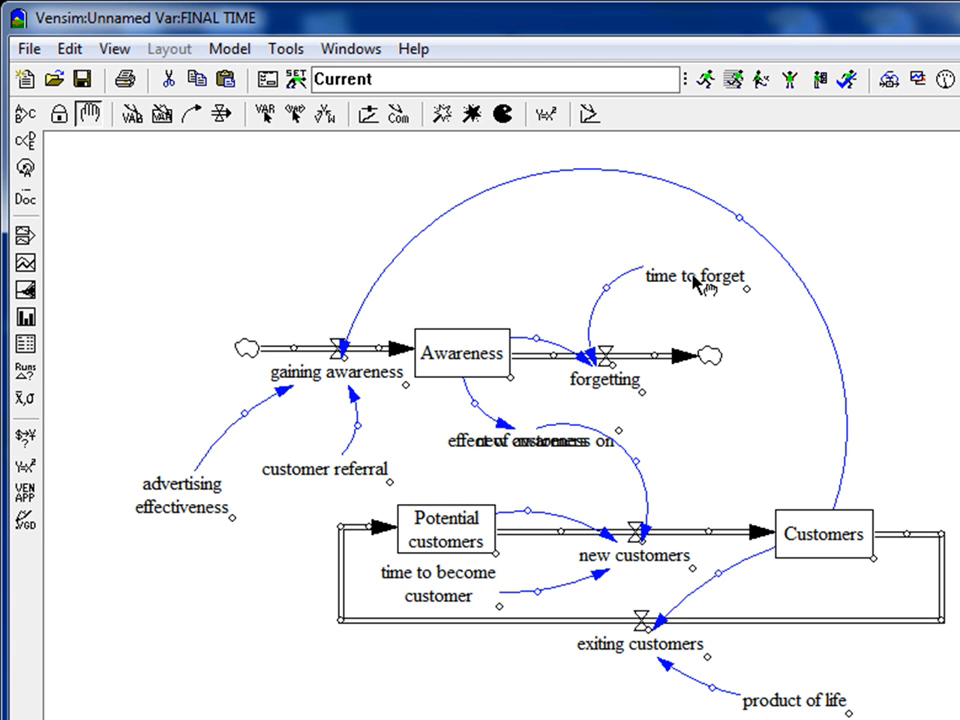
Step: Select the time to forget variable label to edit its name
left_click(700, 284)
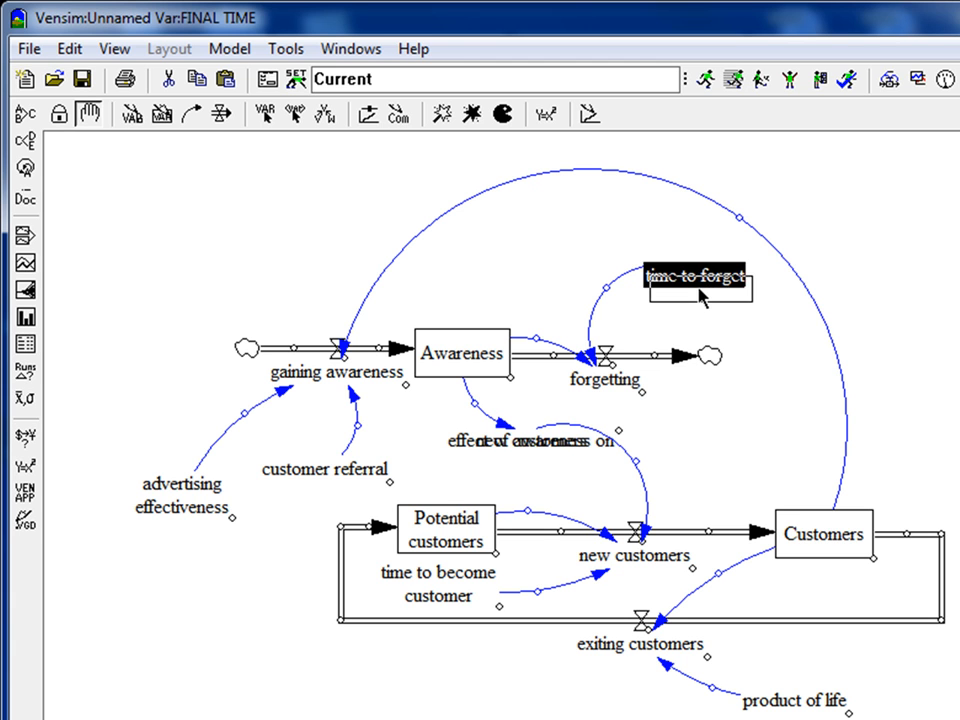